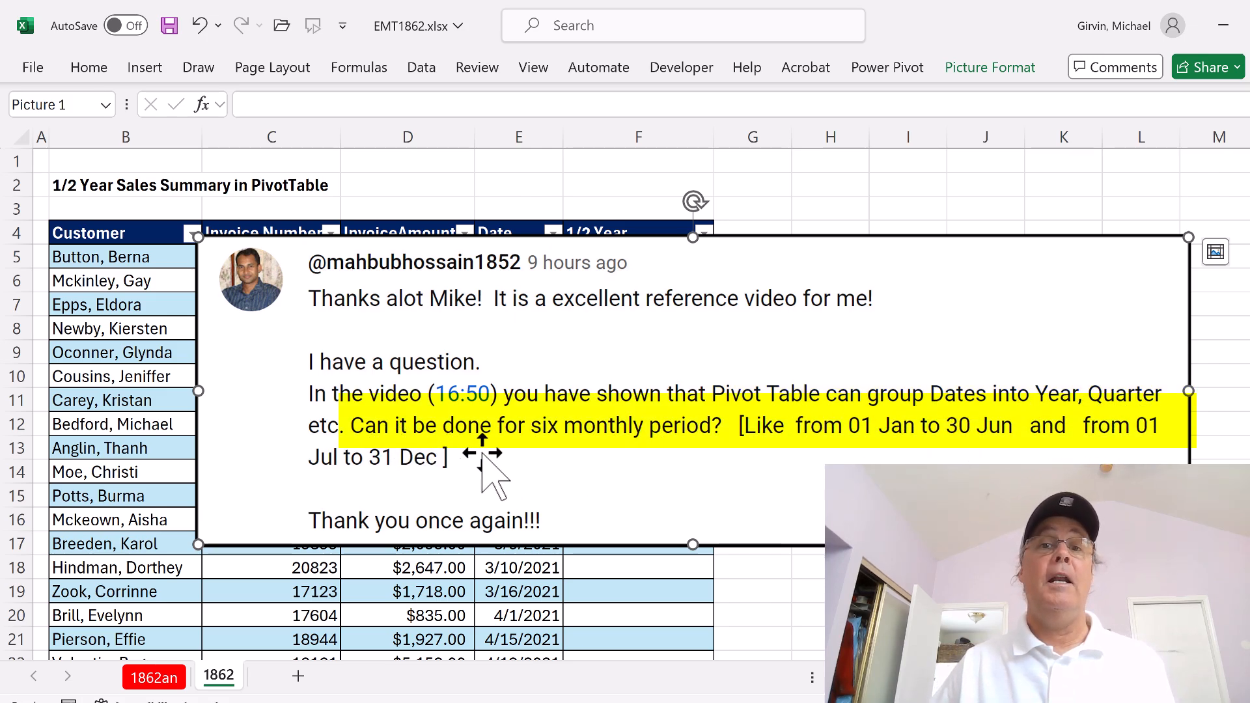
pyautogui.moveTo(835, 459)
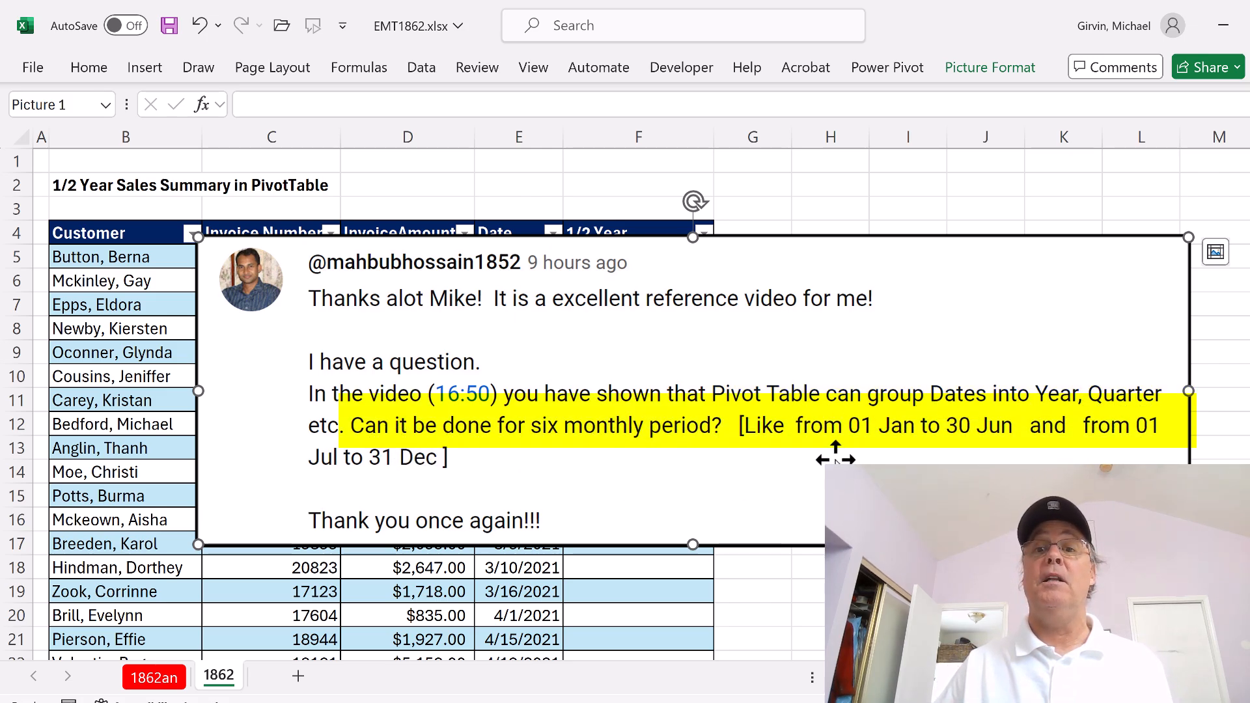
pyautogui.moveTo(956, 457)
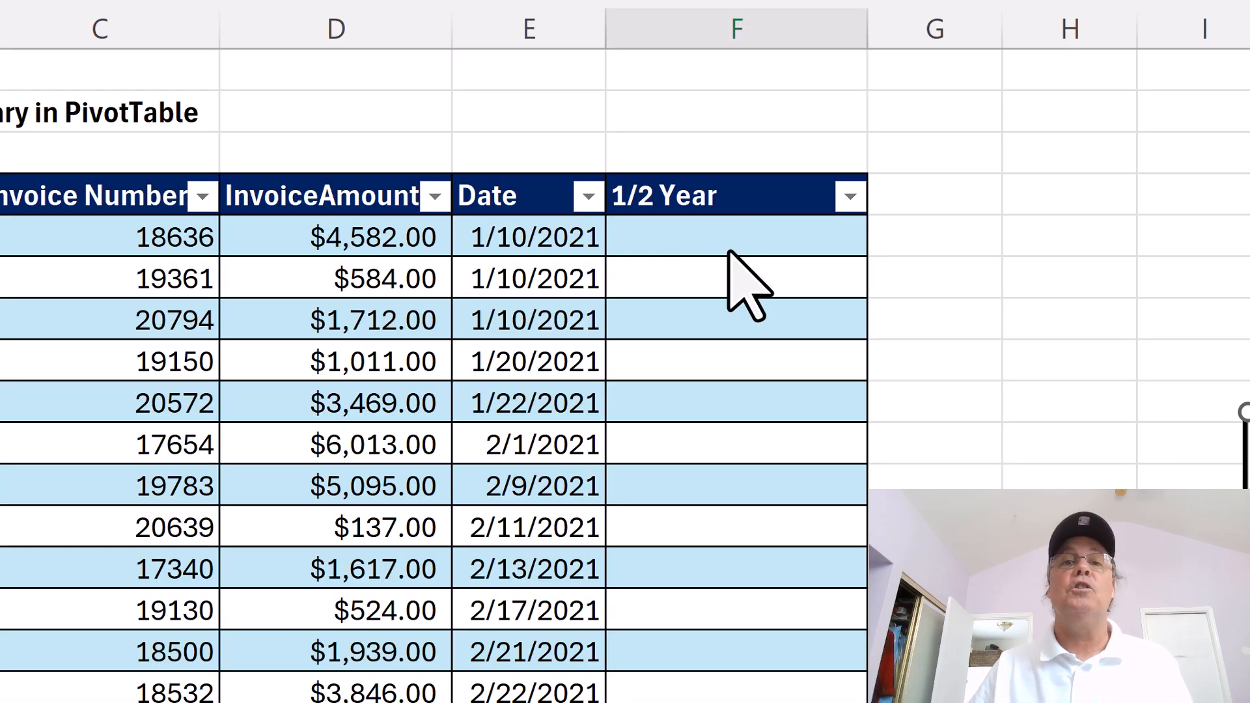
pyautogui.click(735, 237)
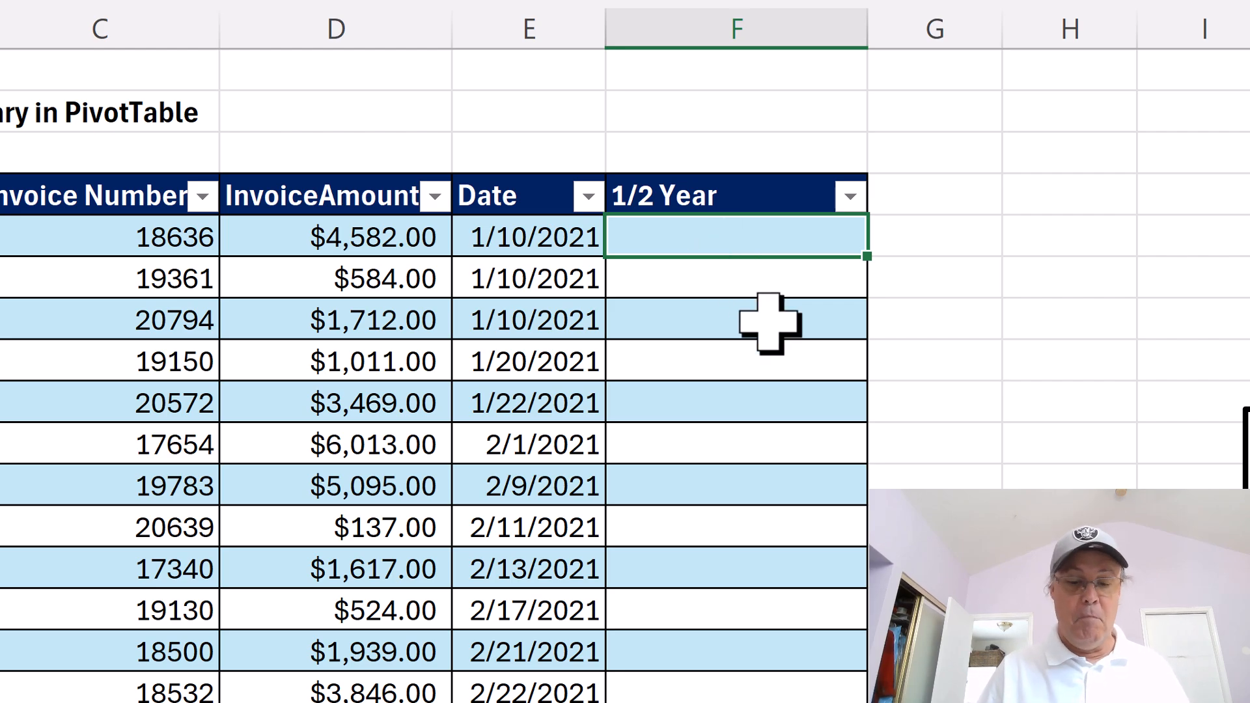
pyautogui.write('=mon')
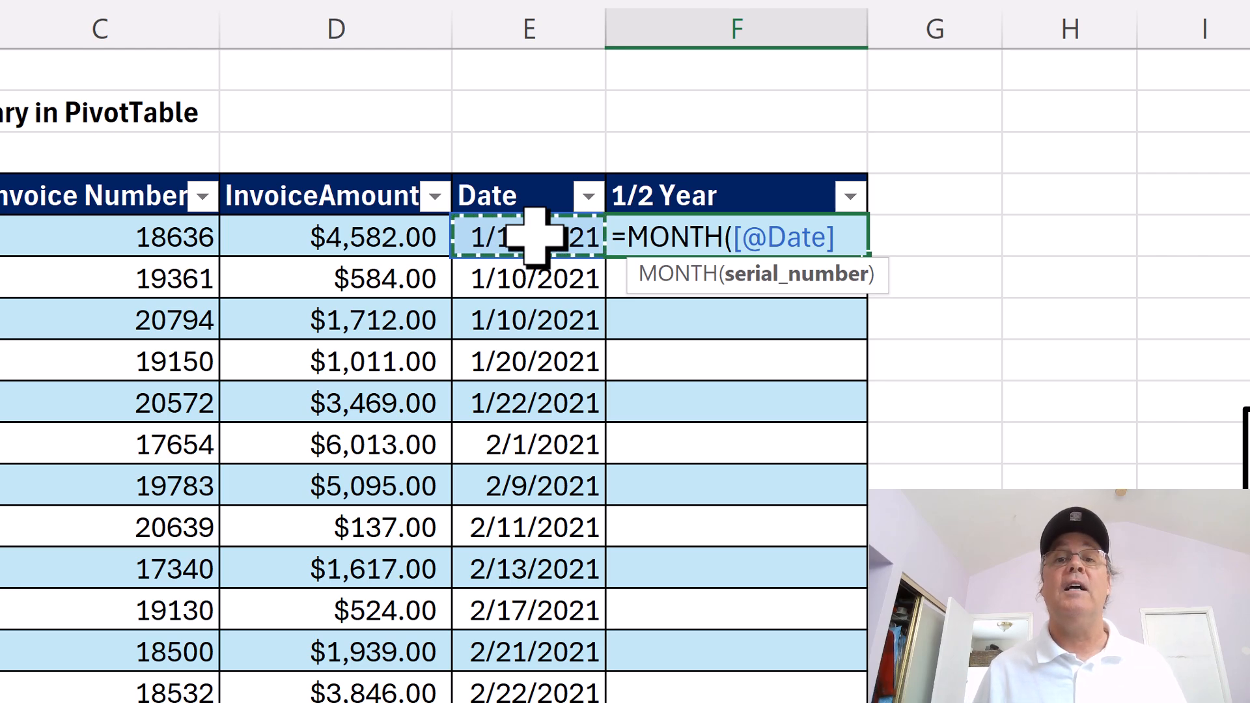
pyautogui.press('Return')
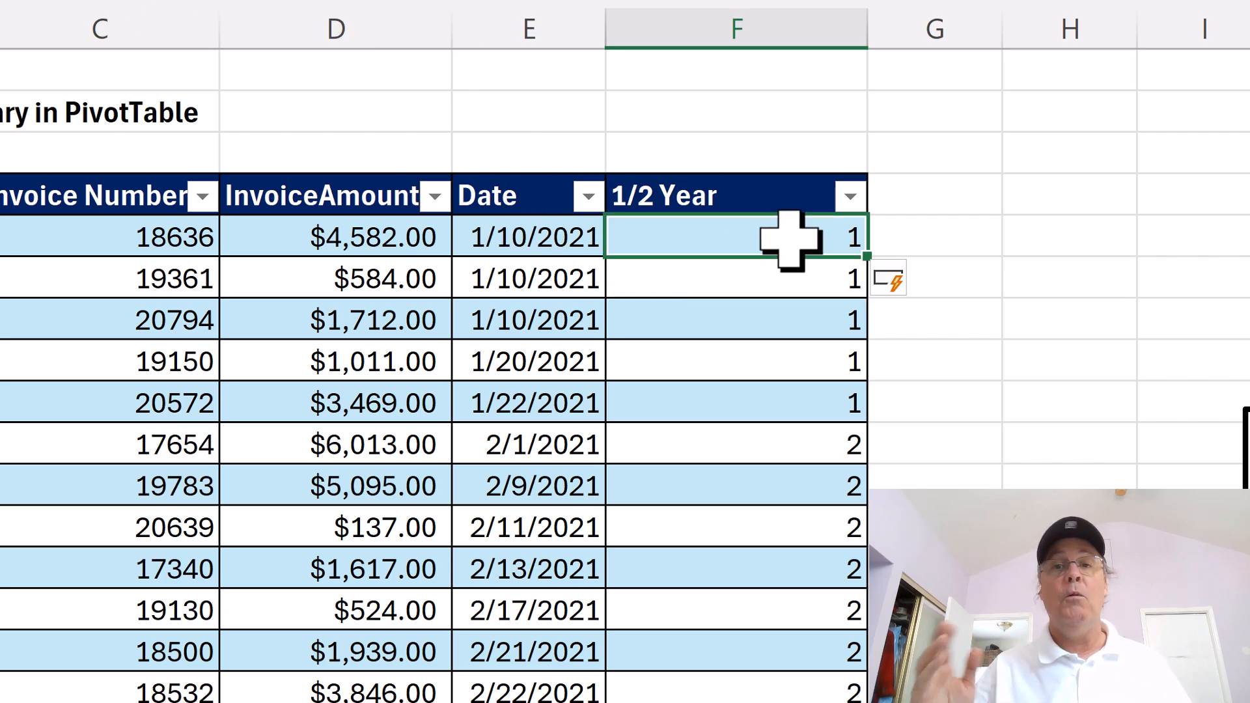
pyautogui.write('=MONTH([@Date]')
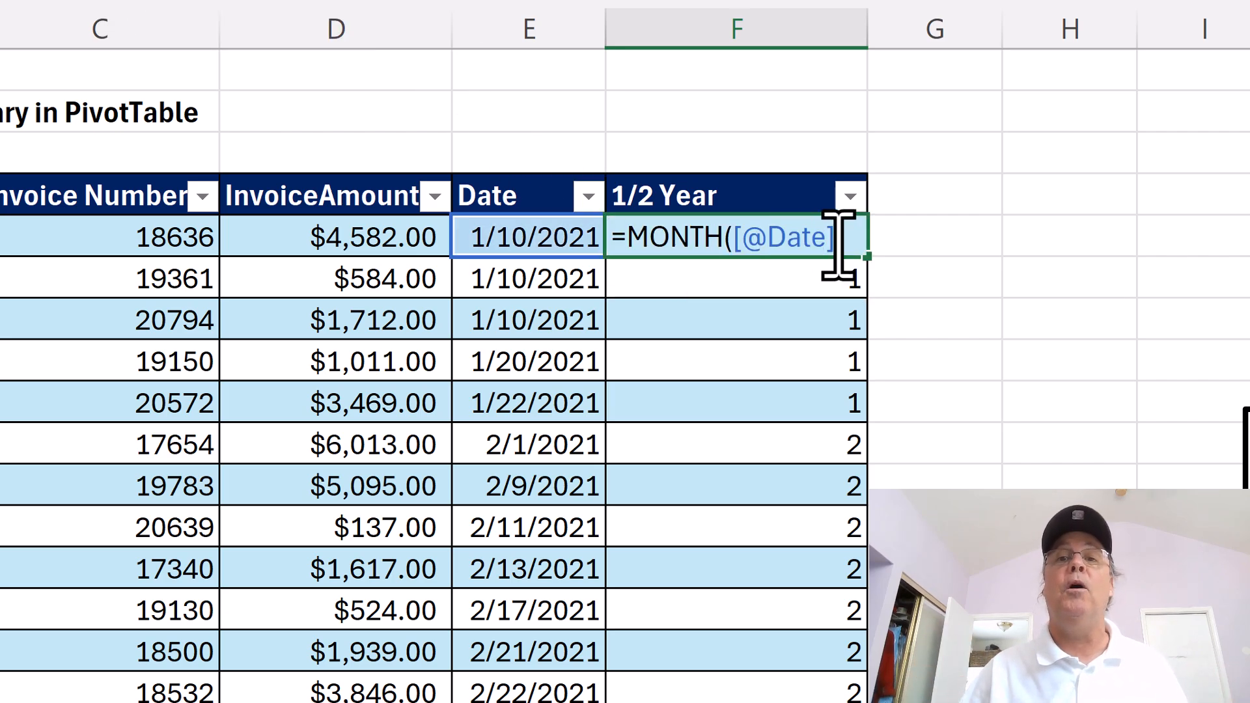
pyautogui.write(')')
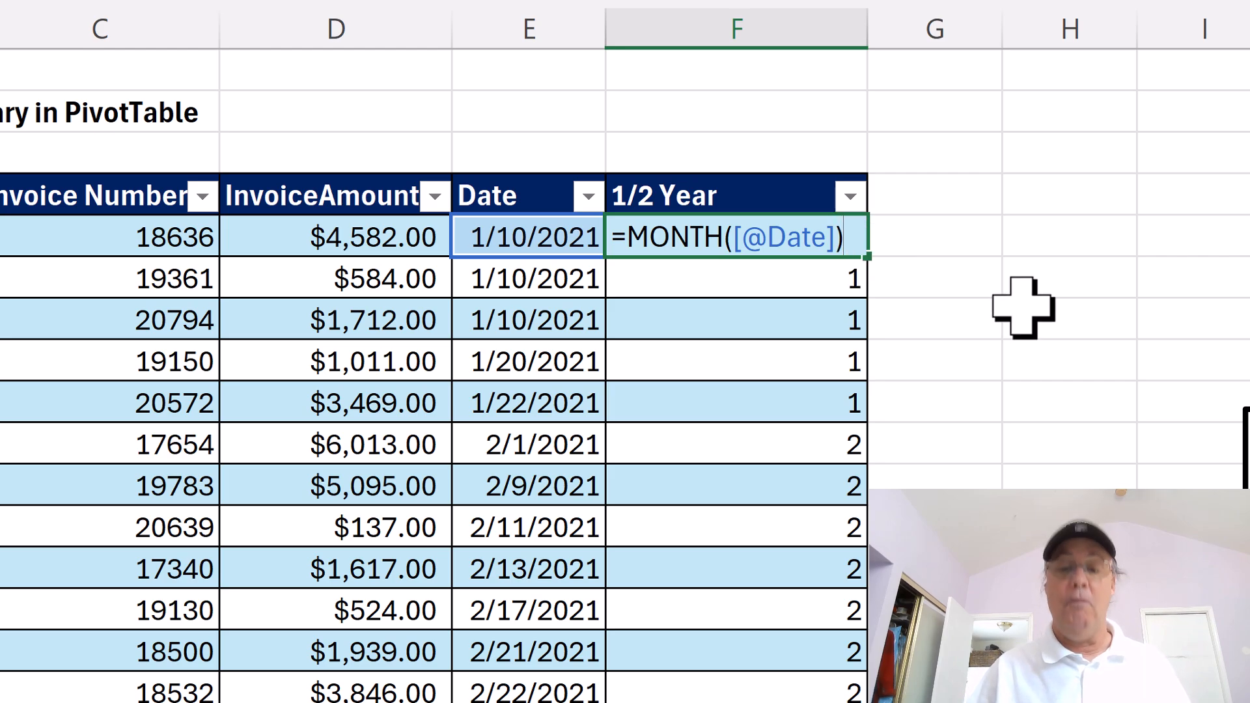
pyautogui.write('>6')
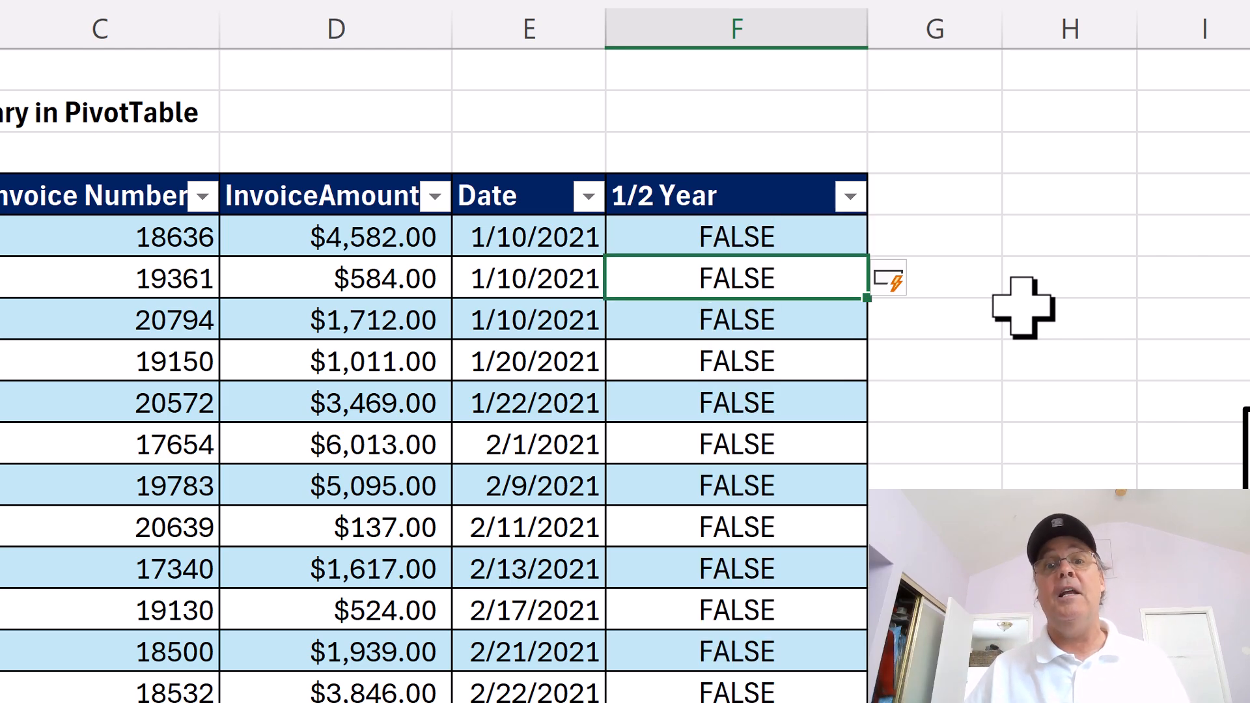
pyautogui.scroll(-3)
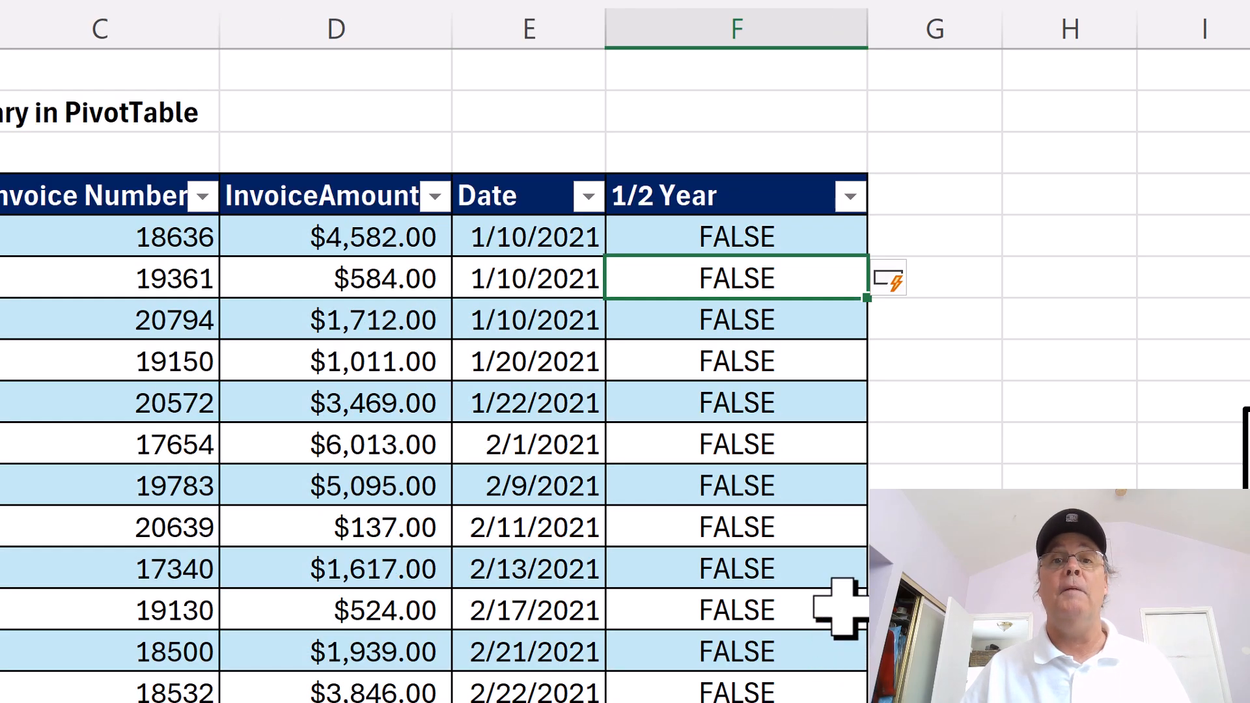
pyautogui.moveTo(725, 239)
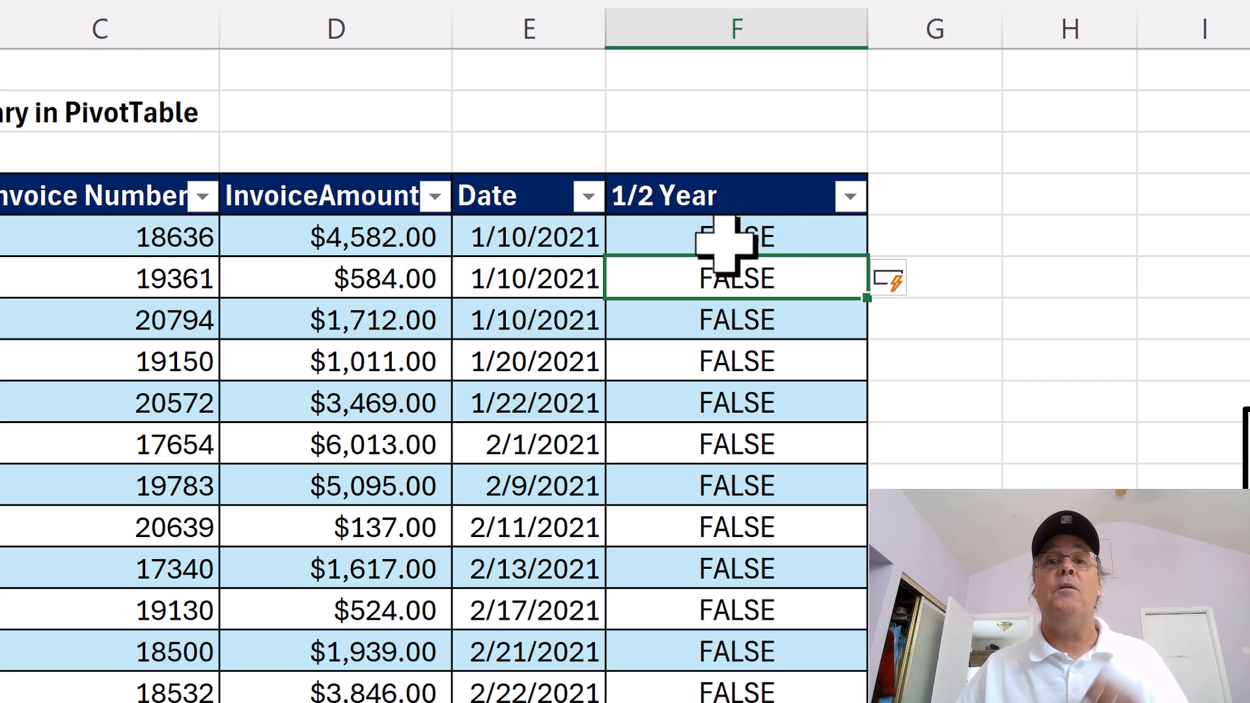
pyautogui.click(733, 237)
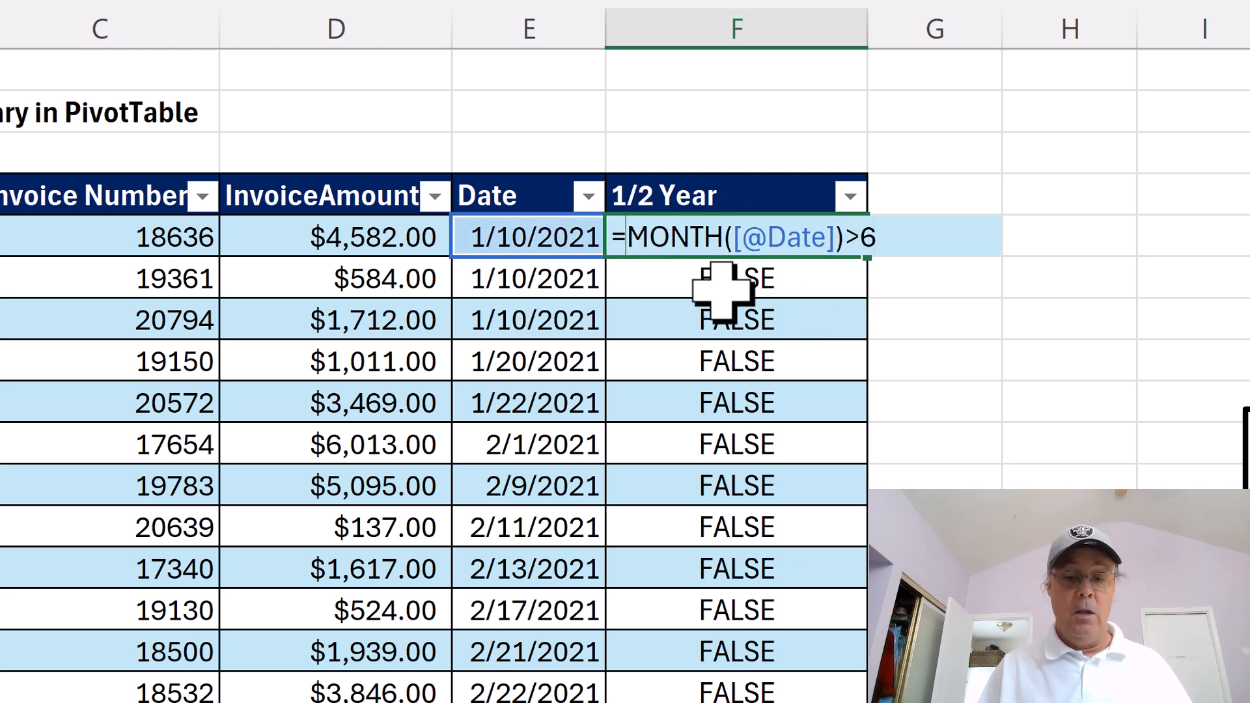
pyautogui.write('if')
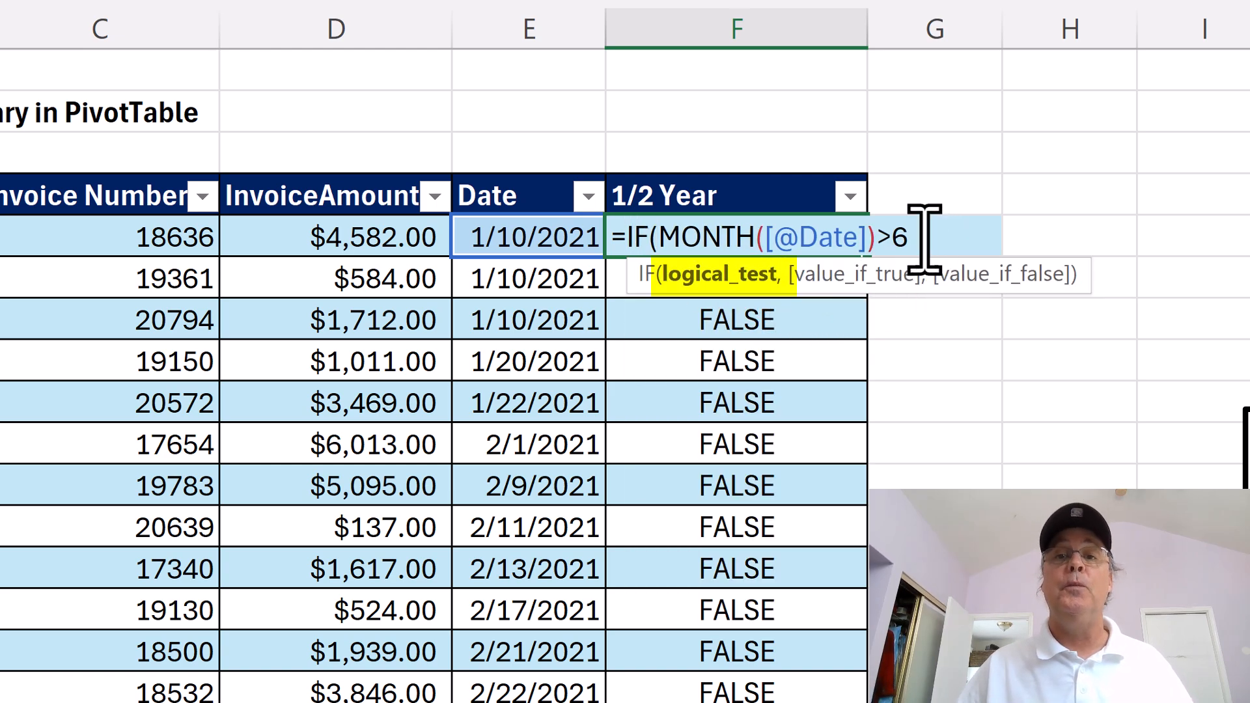
pyautogui.write(',')
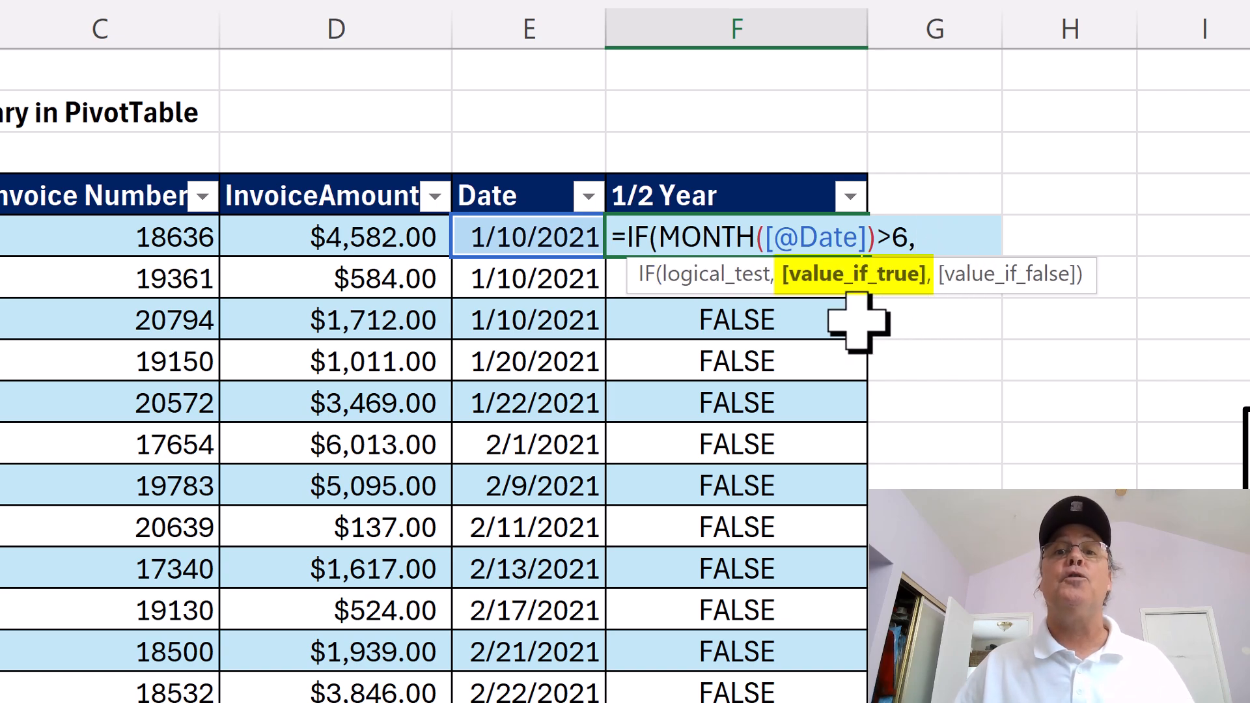
pyautogui.moveTo(845, 327)
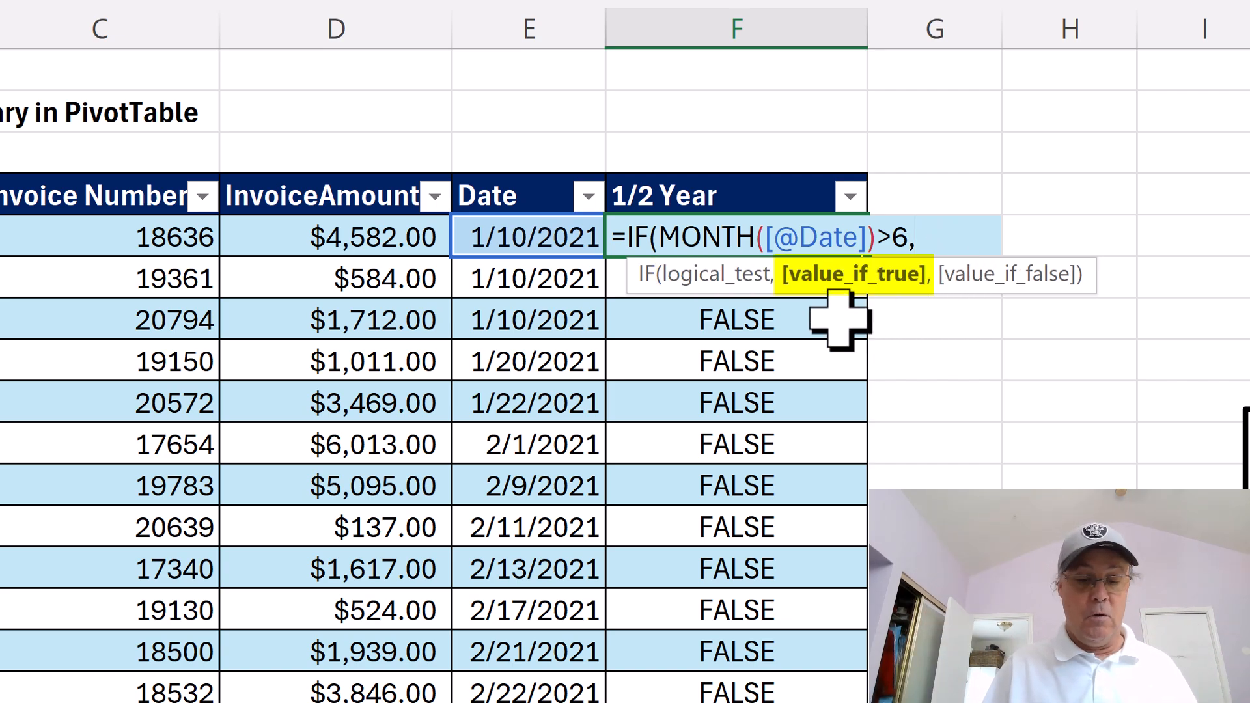
pyautogui.write('"Jul 1')
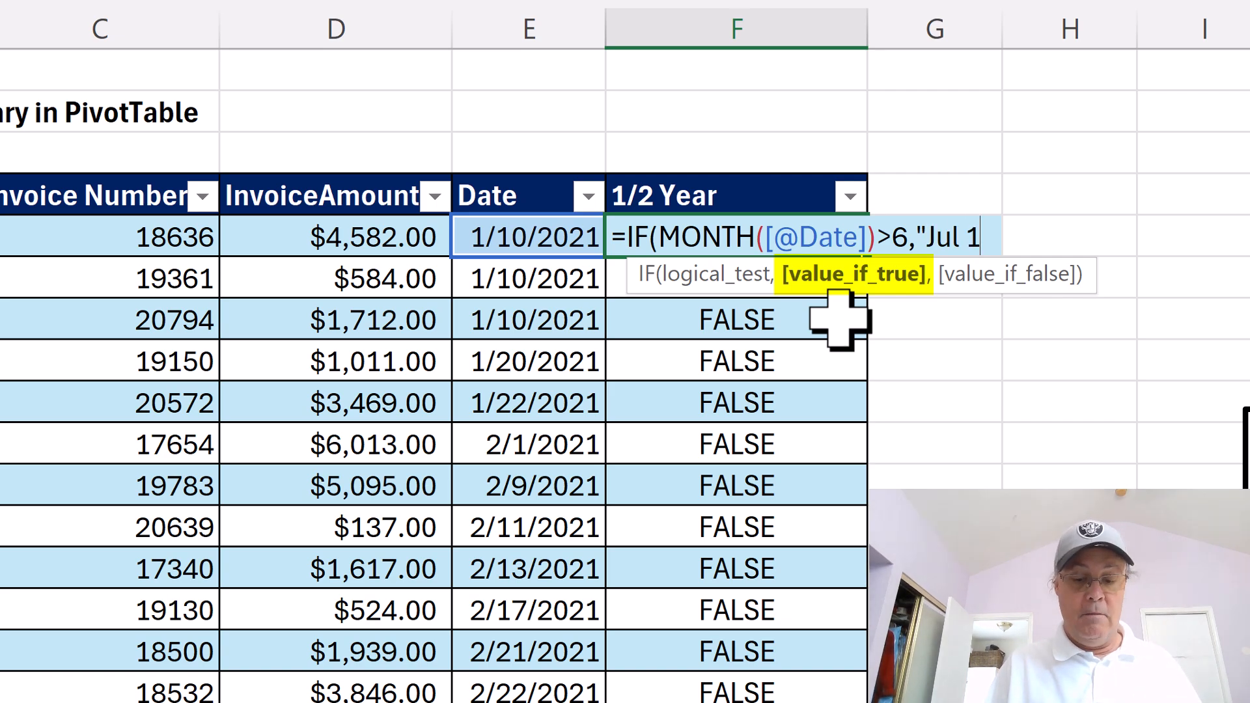
pyautogui.write('- Dec 31')
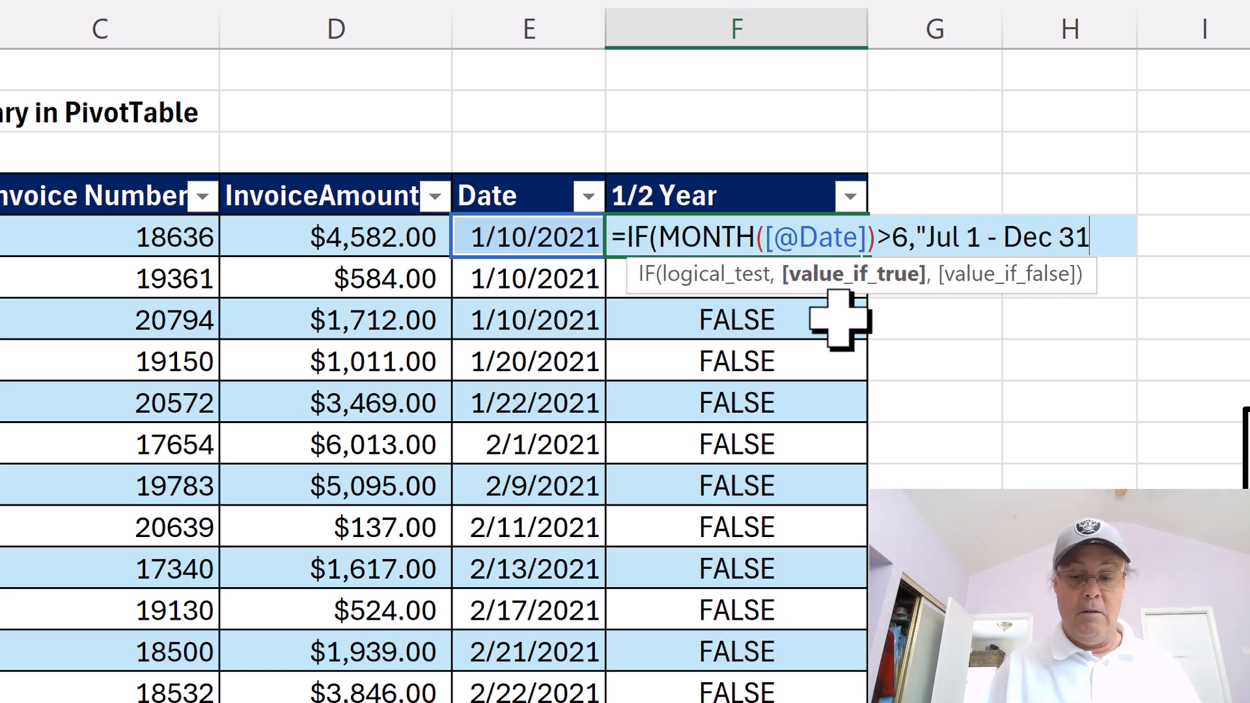
pyautogui.write('"')
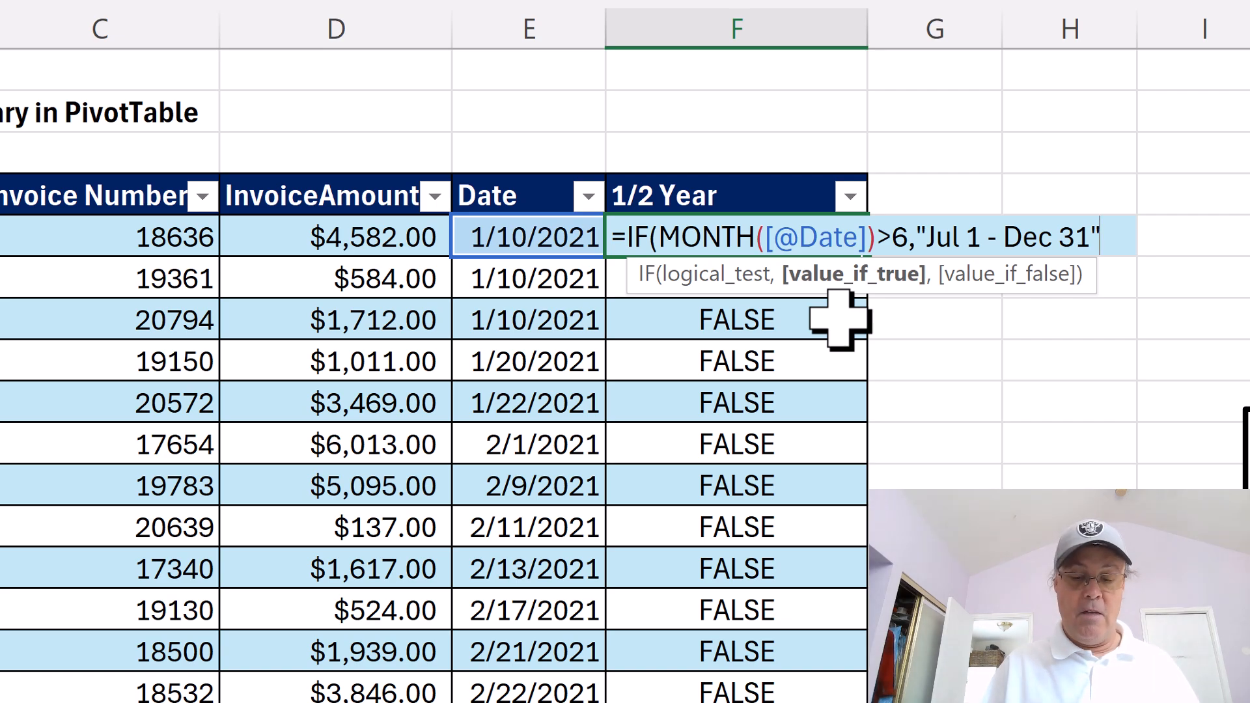
pyautogui.write(',"Jan 01 - Jun')
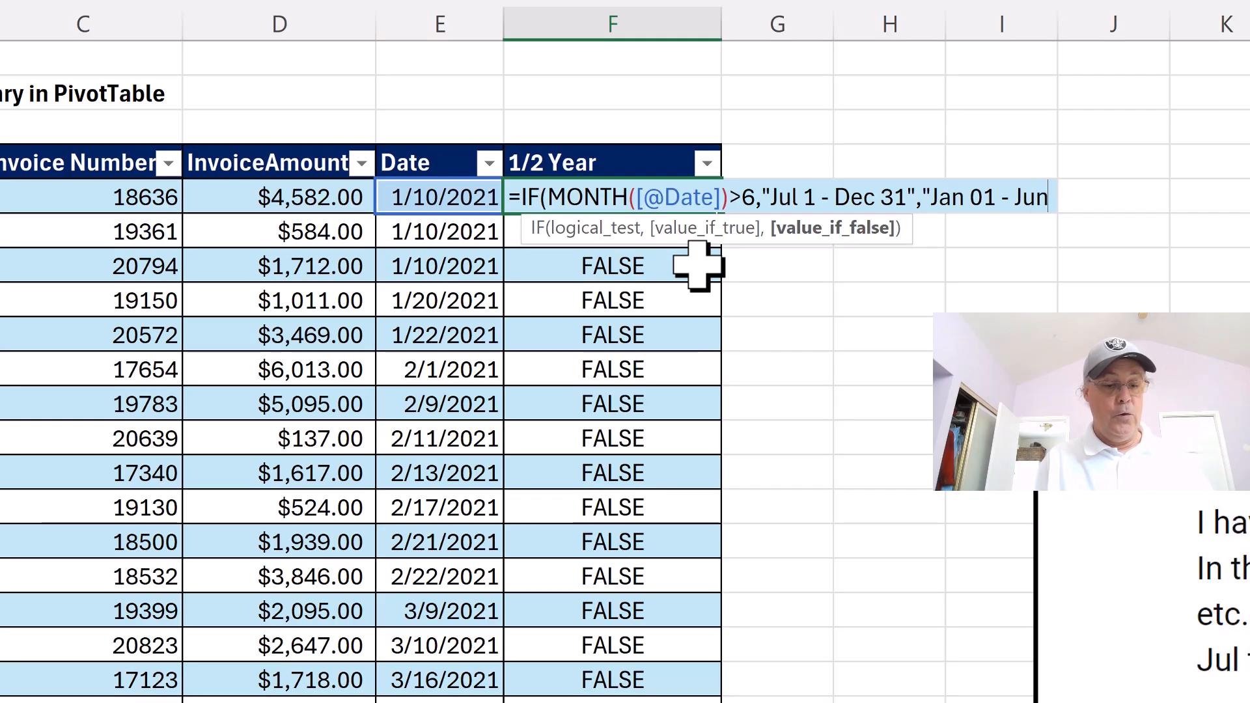
pyautogui.write('30")')
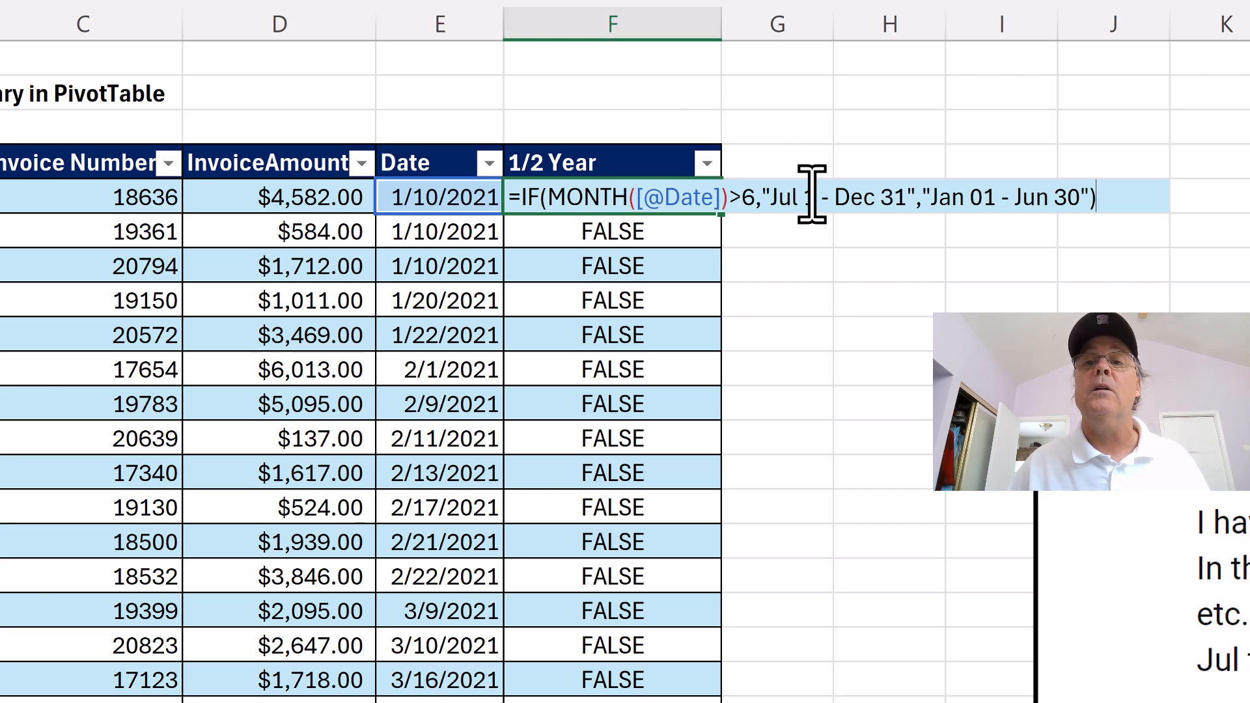
pyautogui.write('0')
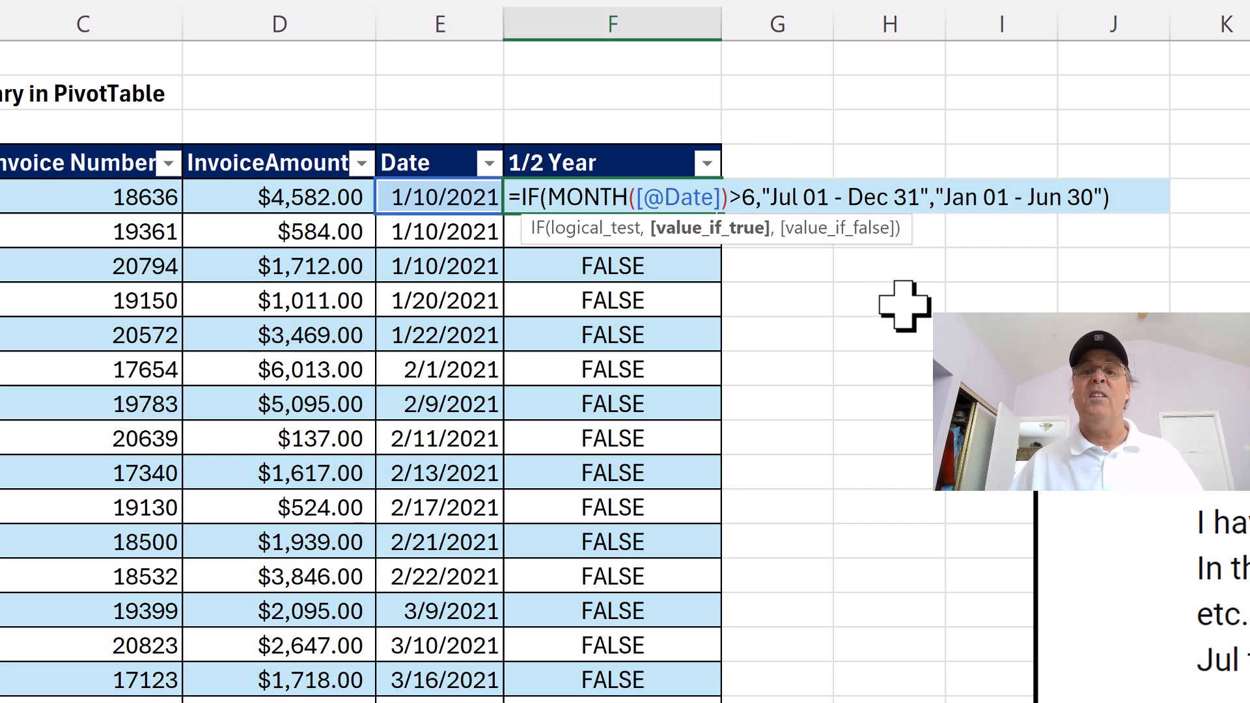
pyautogui.press('Return')
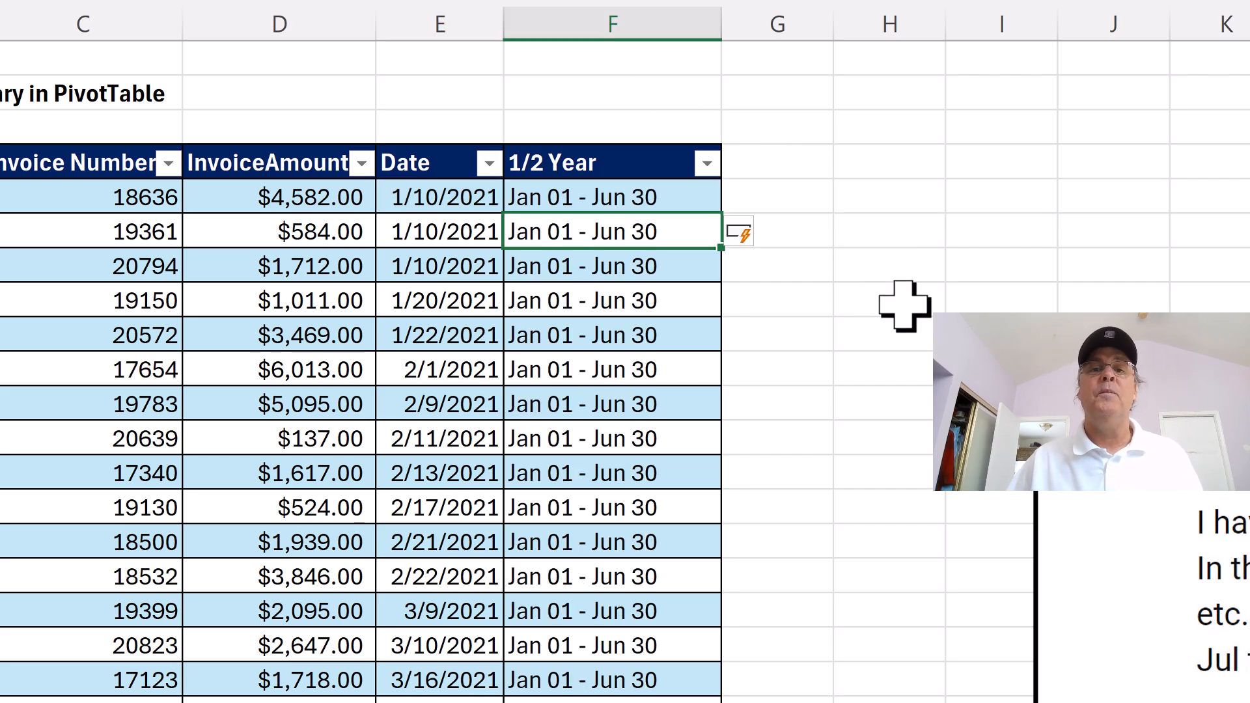
pyautogui.scroll(-3)
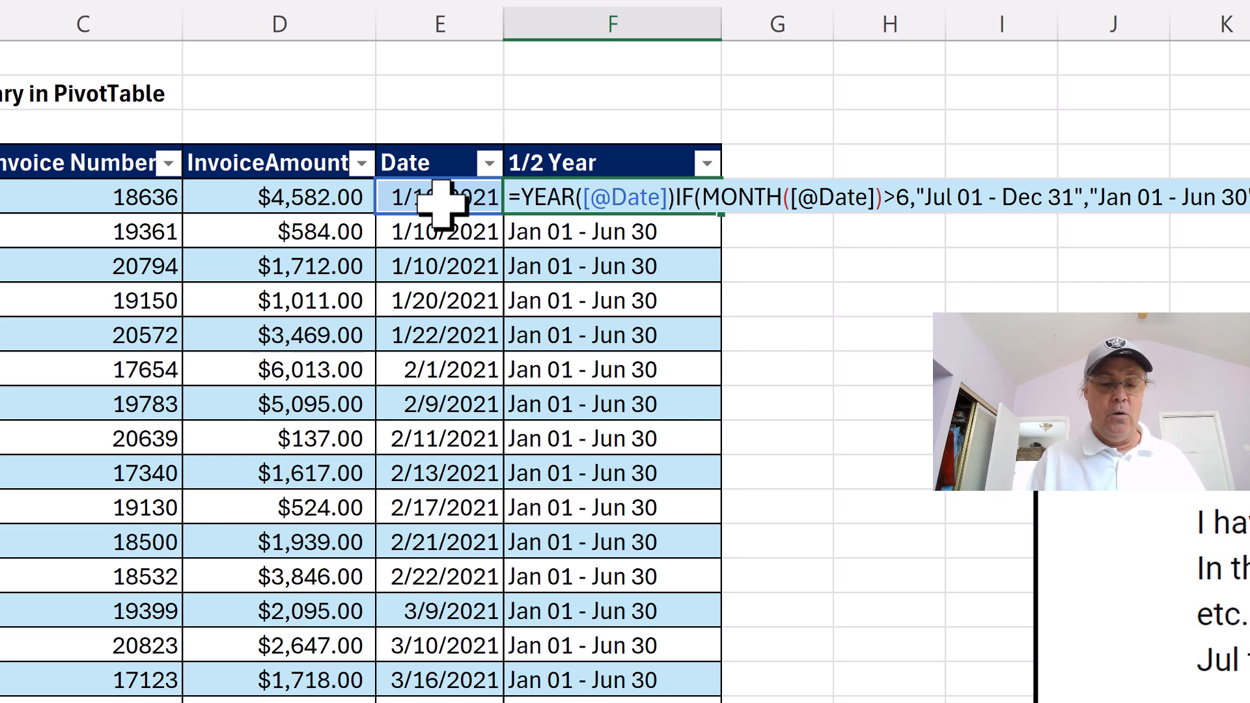
pyautogui.write('&')
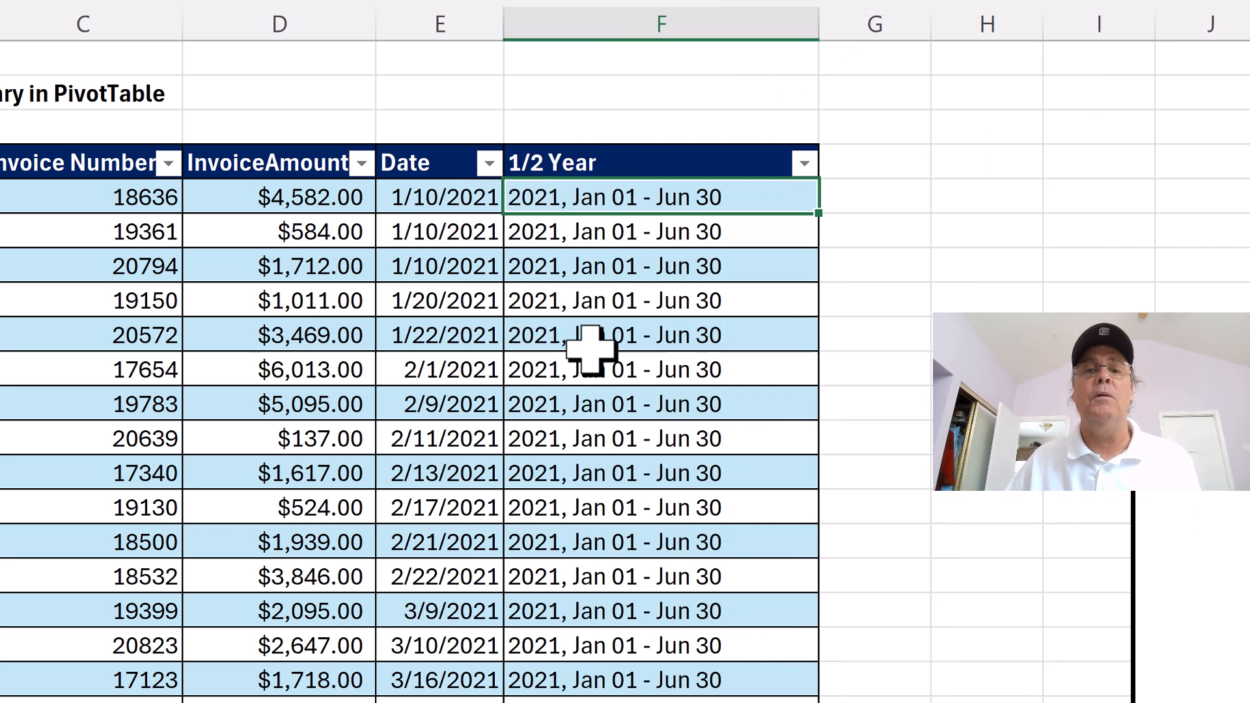
pyautogui.scroll(-3)
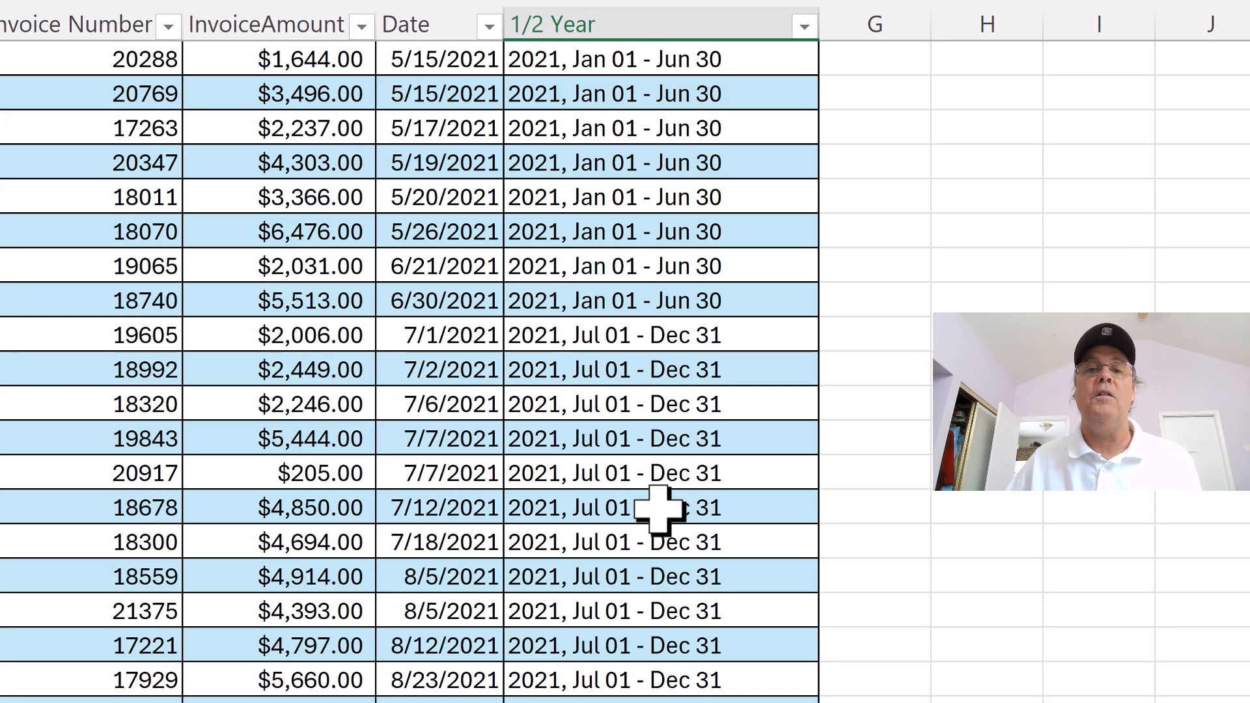
pyautogui.scroll(-3)
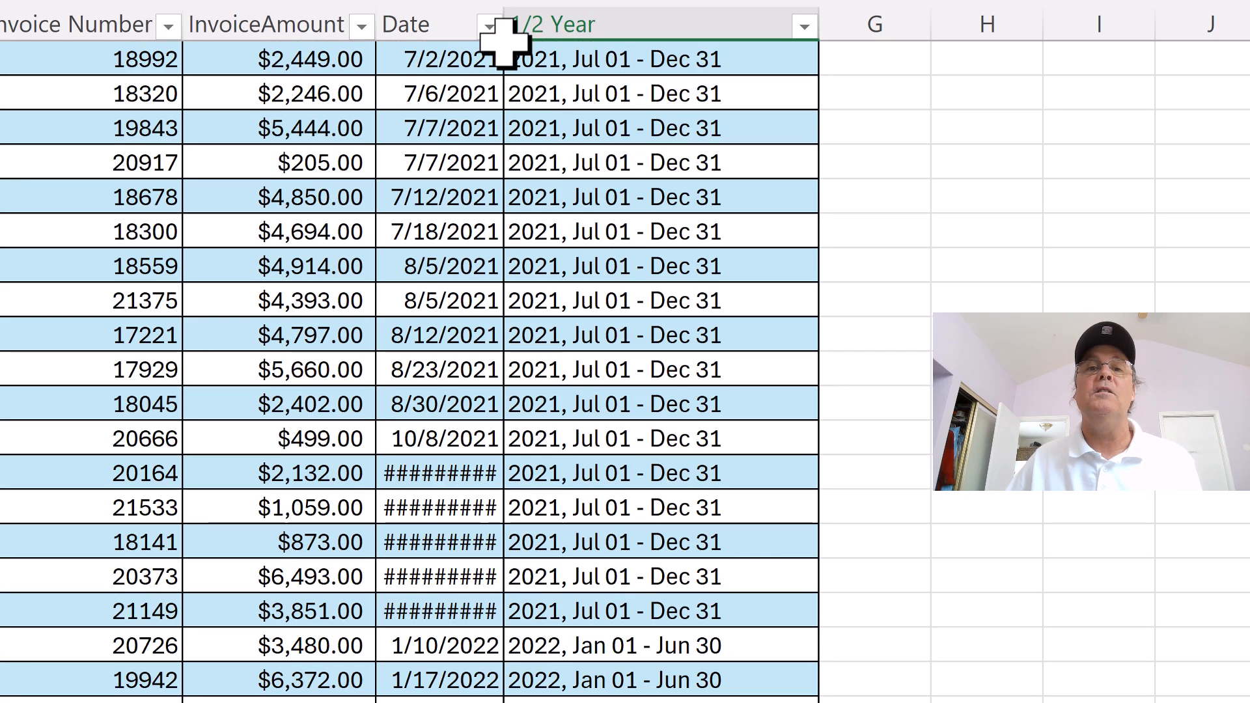
pyautogui.scroll(3)
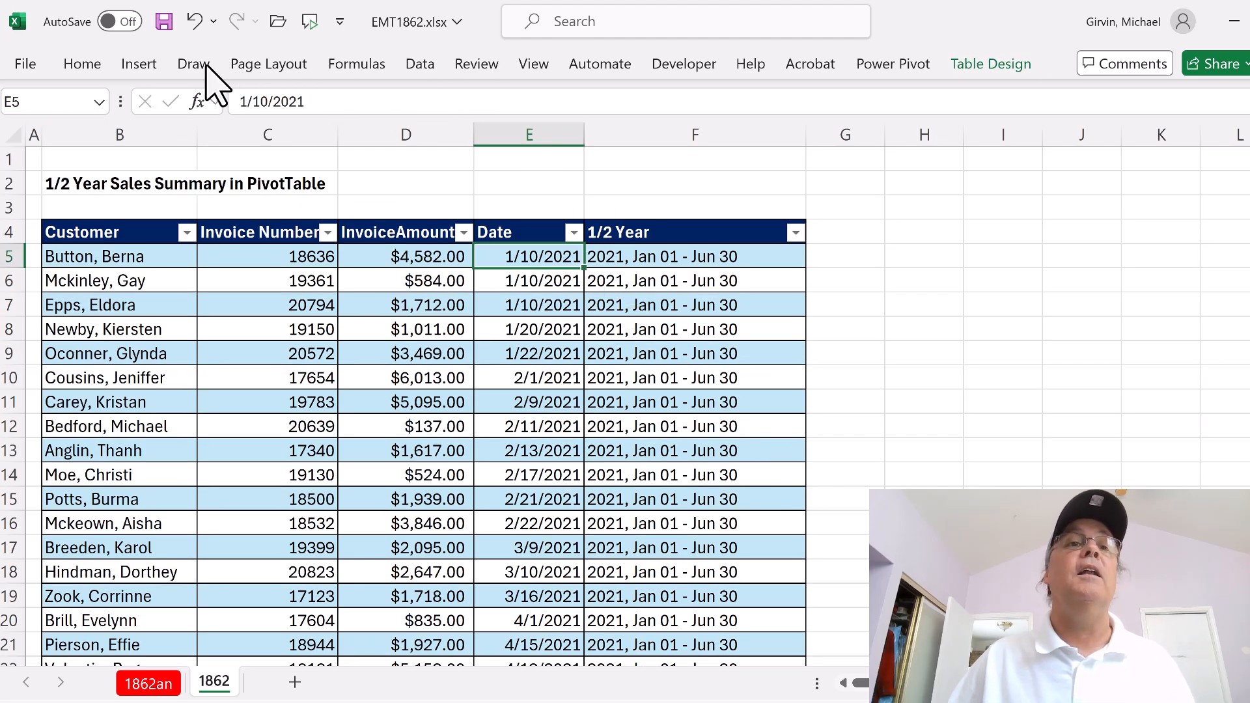
# Step: Insert a PivotTable from InvoiceSales on the existing worksheet at cell H4
pyautogui.click(138, 64)
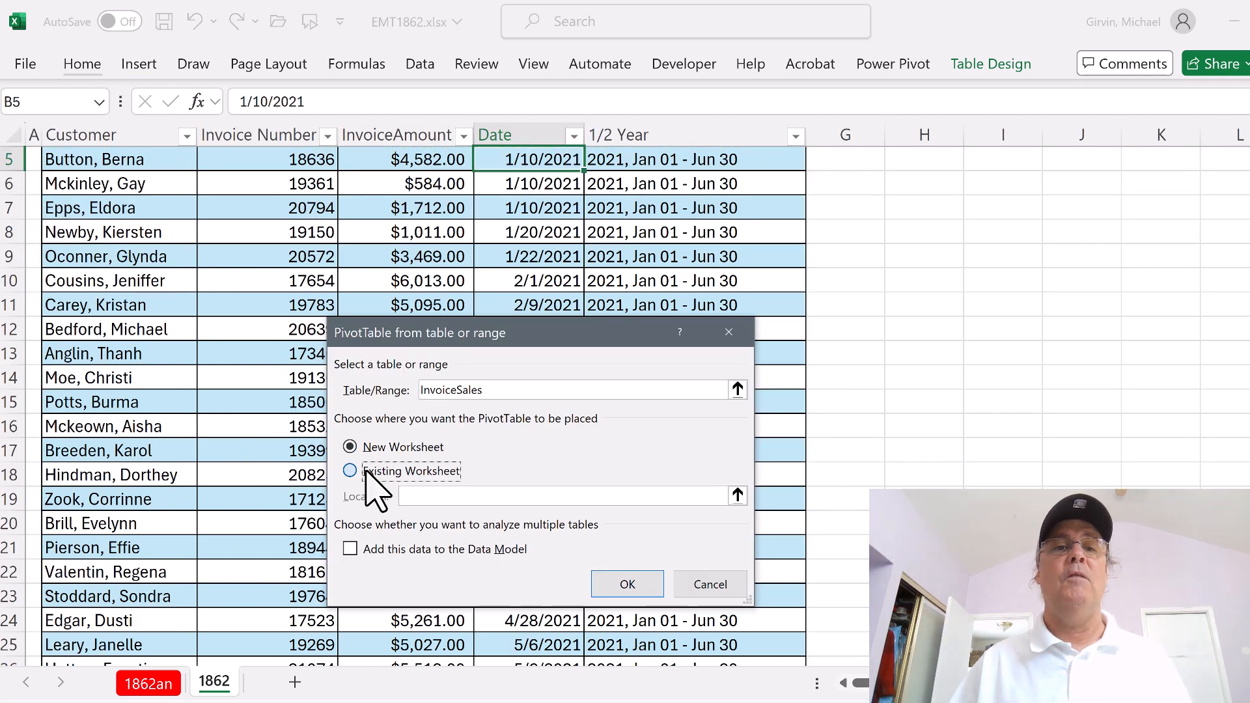
pyautogui.click(351, 470)
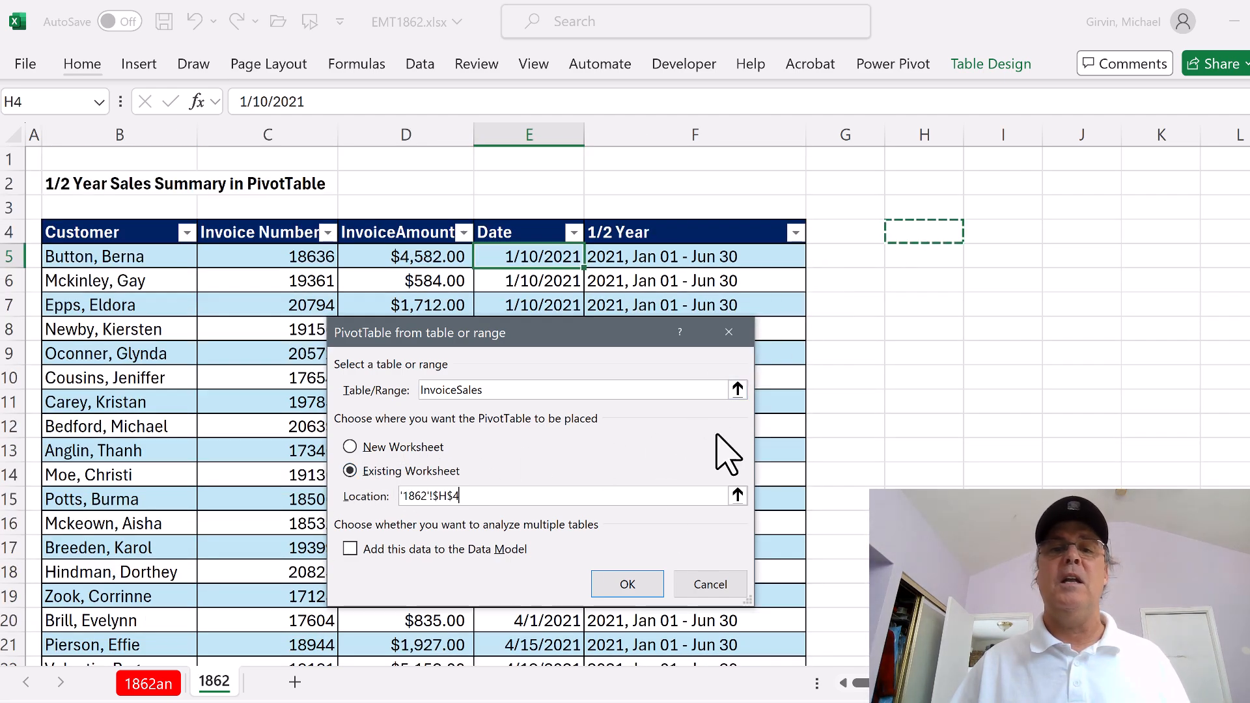
pyautogui.click(626, 583)
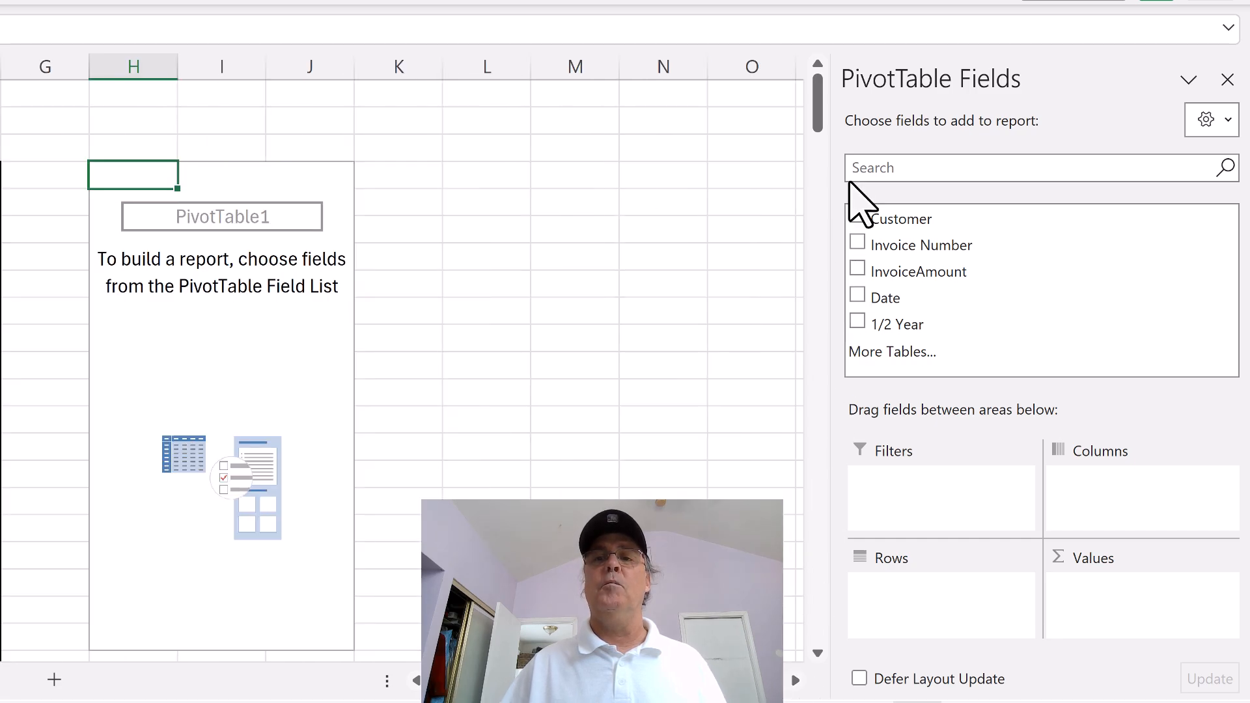
pyautogui.moveTo(901, 343)
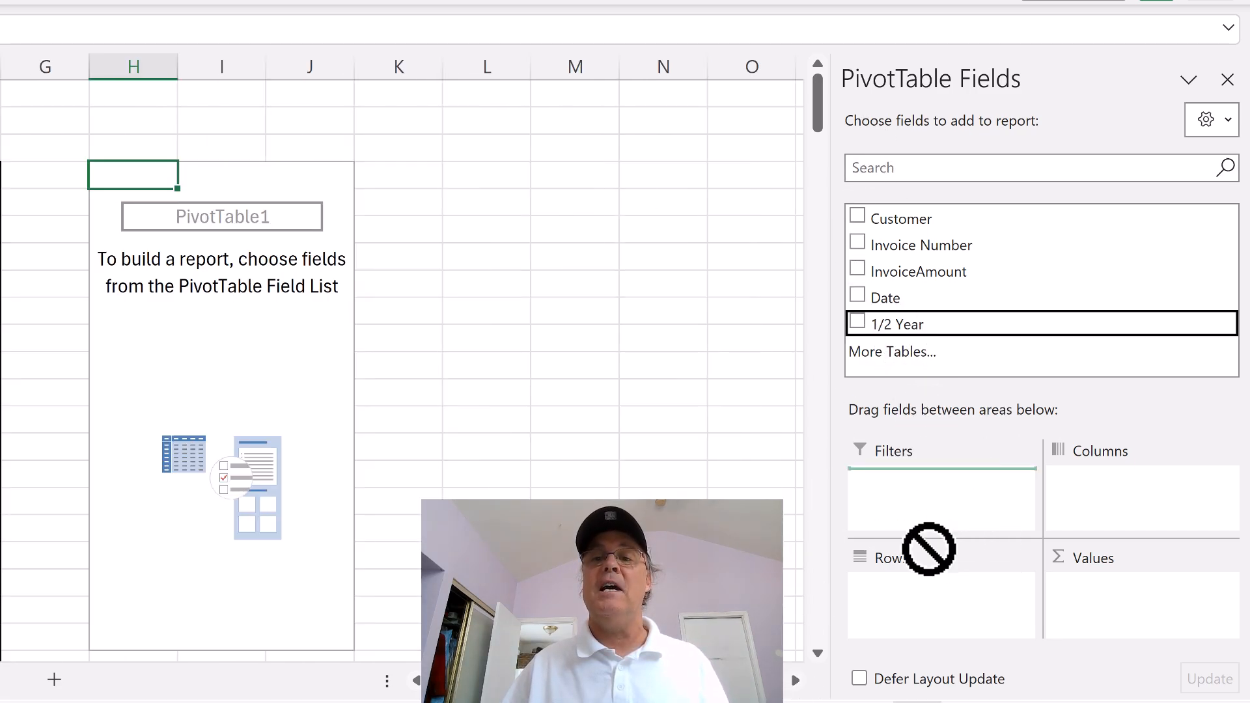
# Step: Add the 1/2 Year field to the PivotTable rows, listing periods 2021 through 2024
pyautogui.click(858, 323)
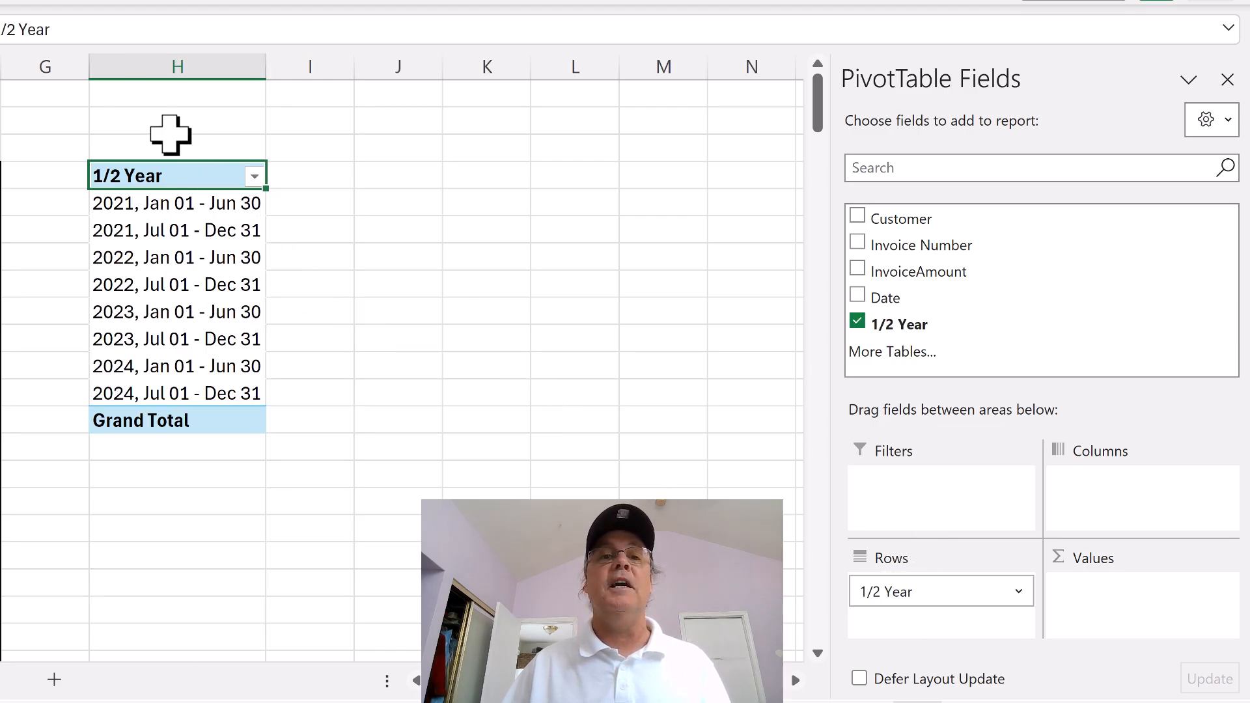
pyautogui.moveTo(897, 287)
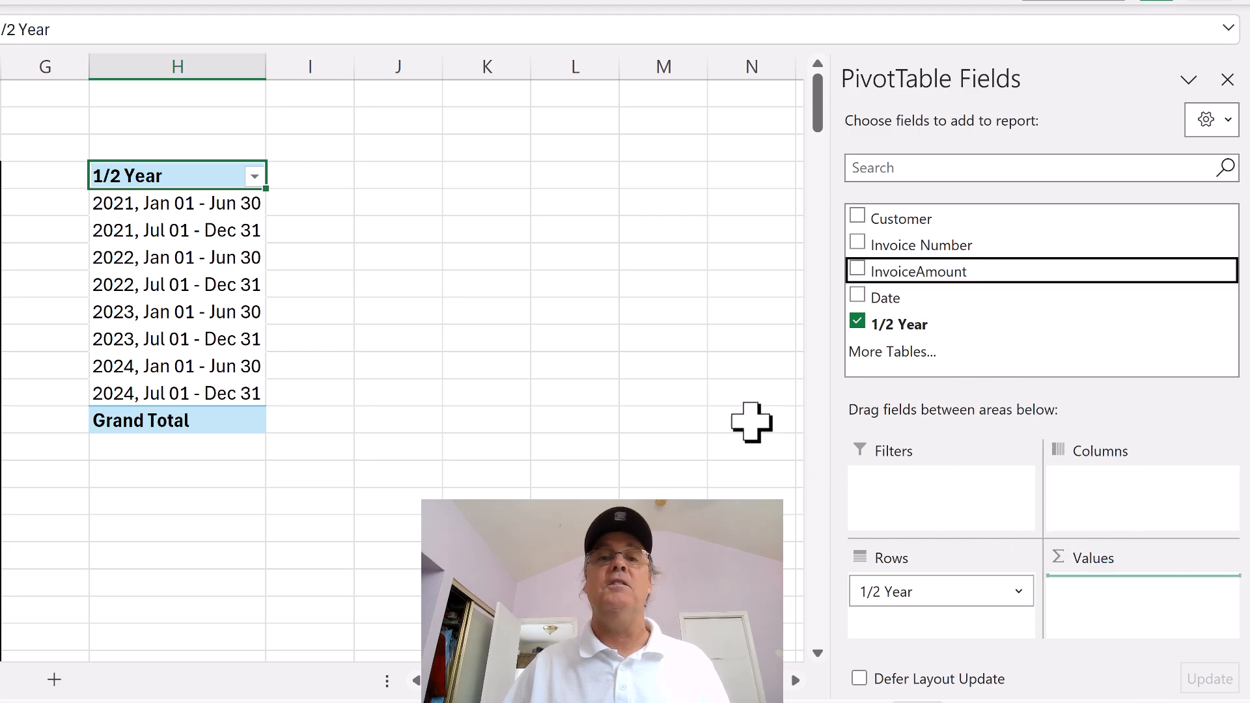
pyautogui.rightClick(327, 257)
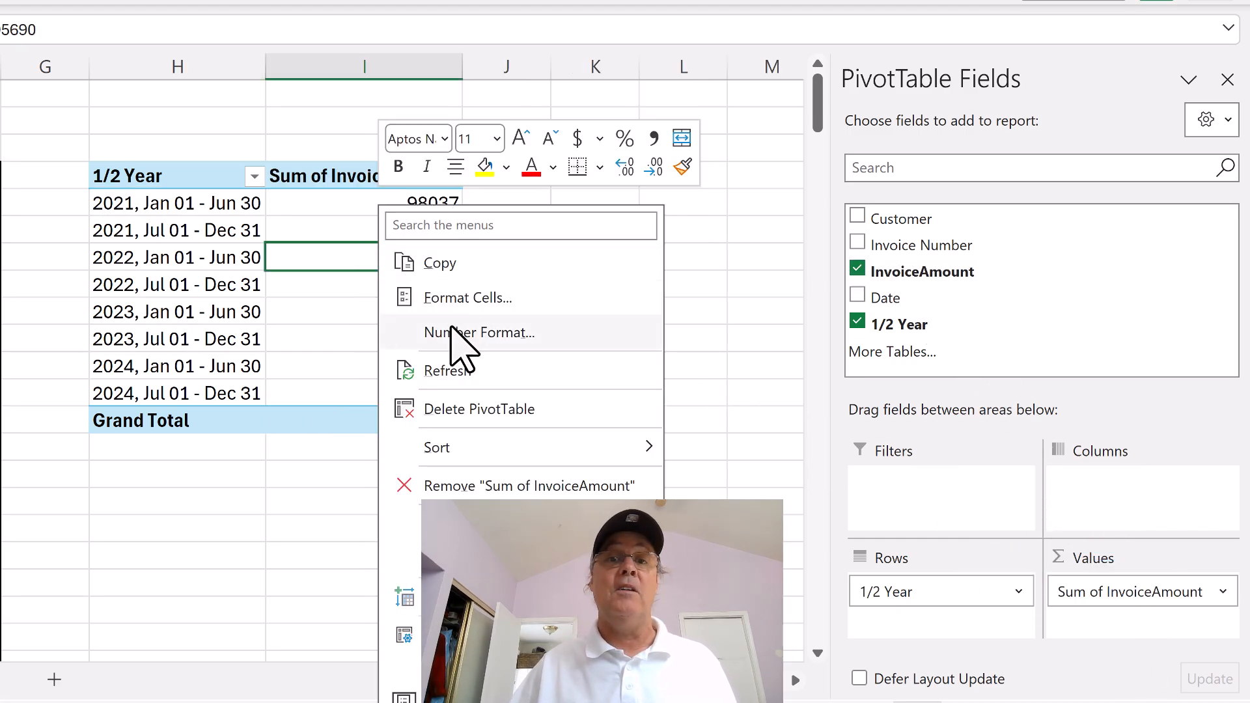
# Step: Format the Sum of InvoiceAmount as Number with 0 decimals and a 1000 separator
pyautogui.click(479, 333)
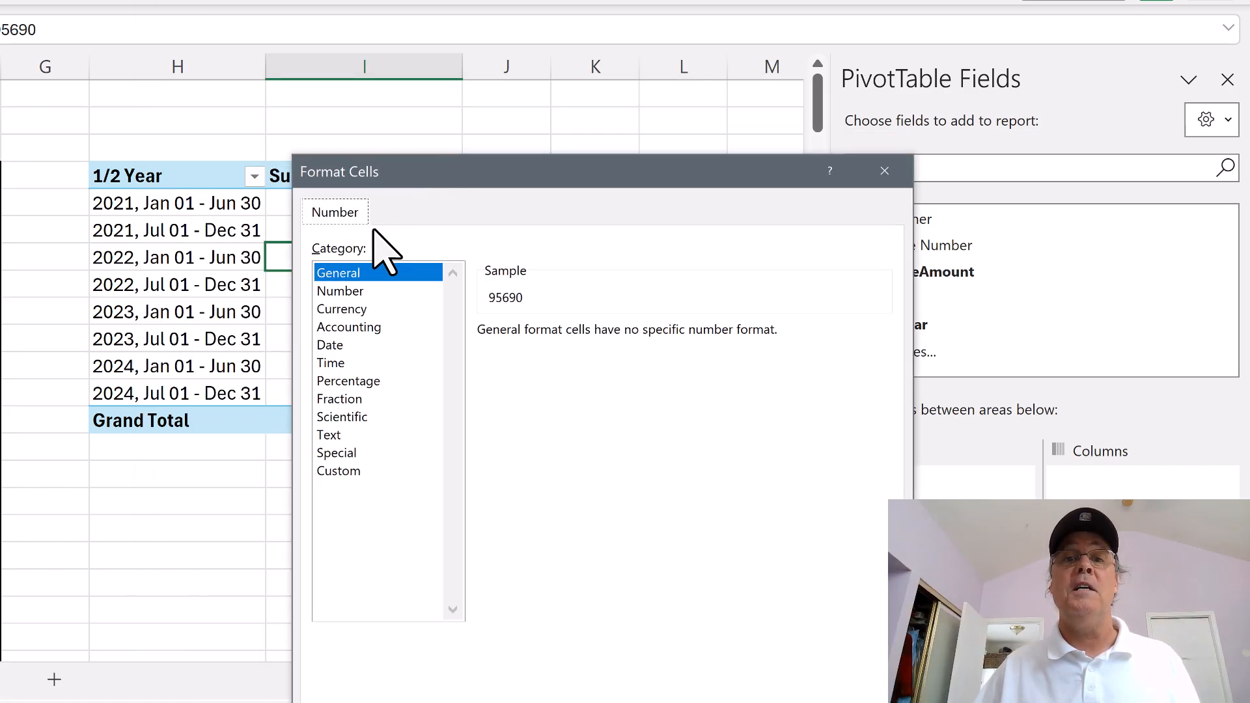
pyautogui.moveTo(335, 144)
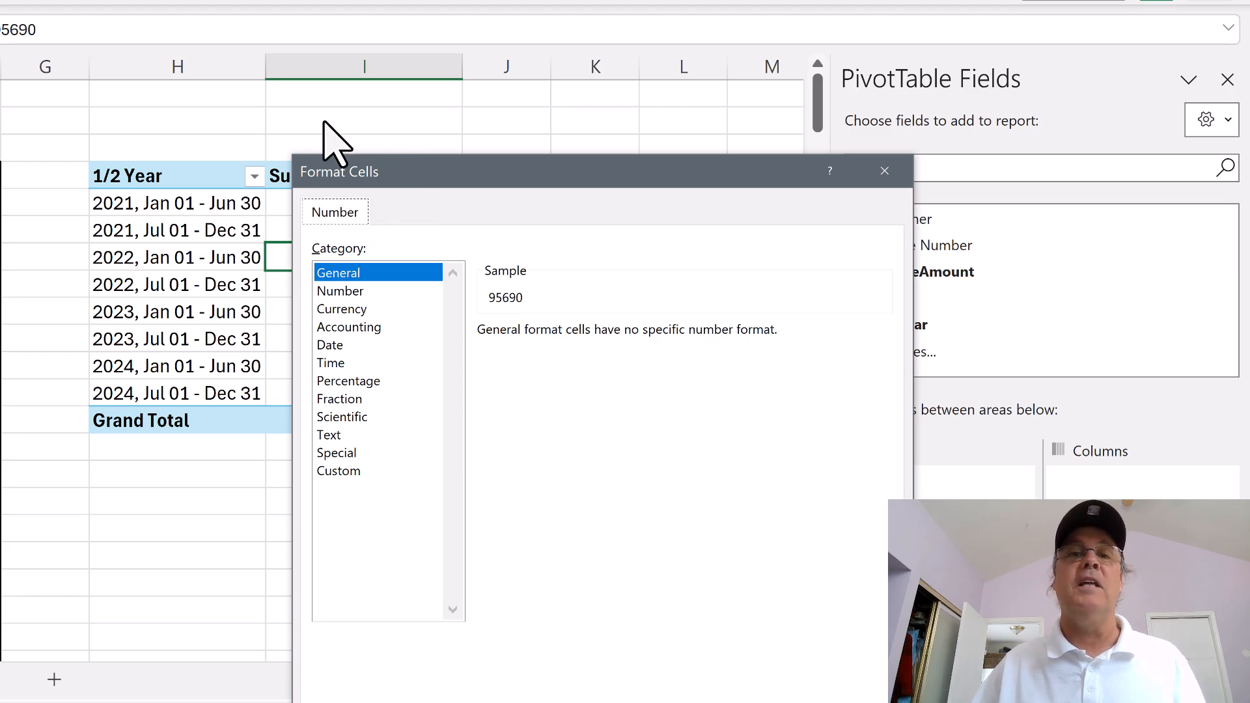
pyautogui.moveTo(360, 235)
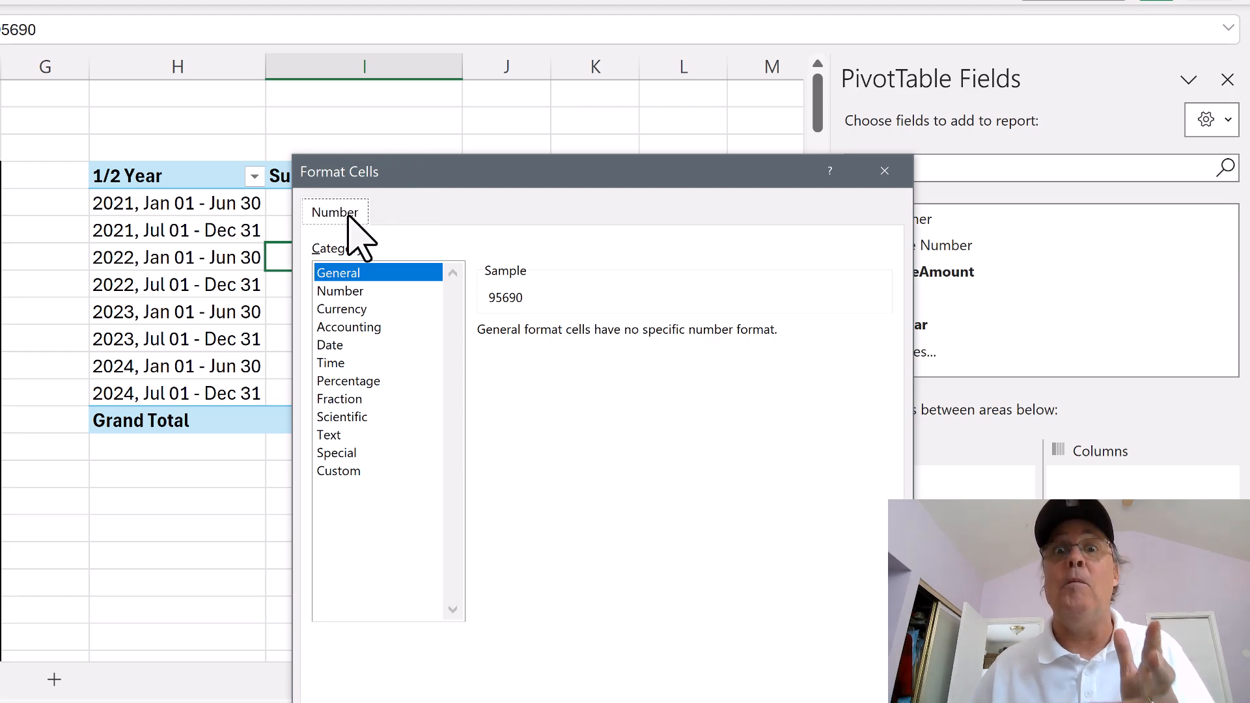
pyautogui.moveTo(371, 247)
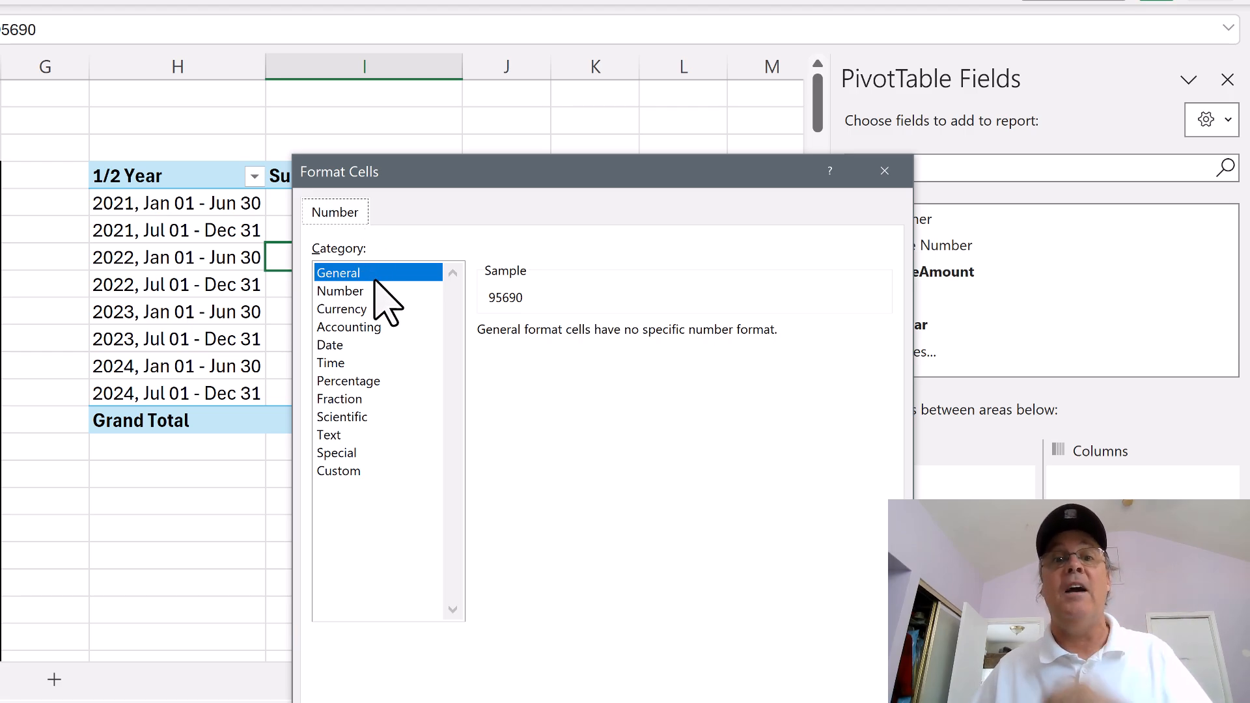
pyautogui.click(341, 291)
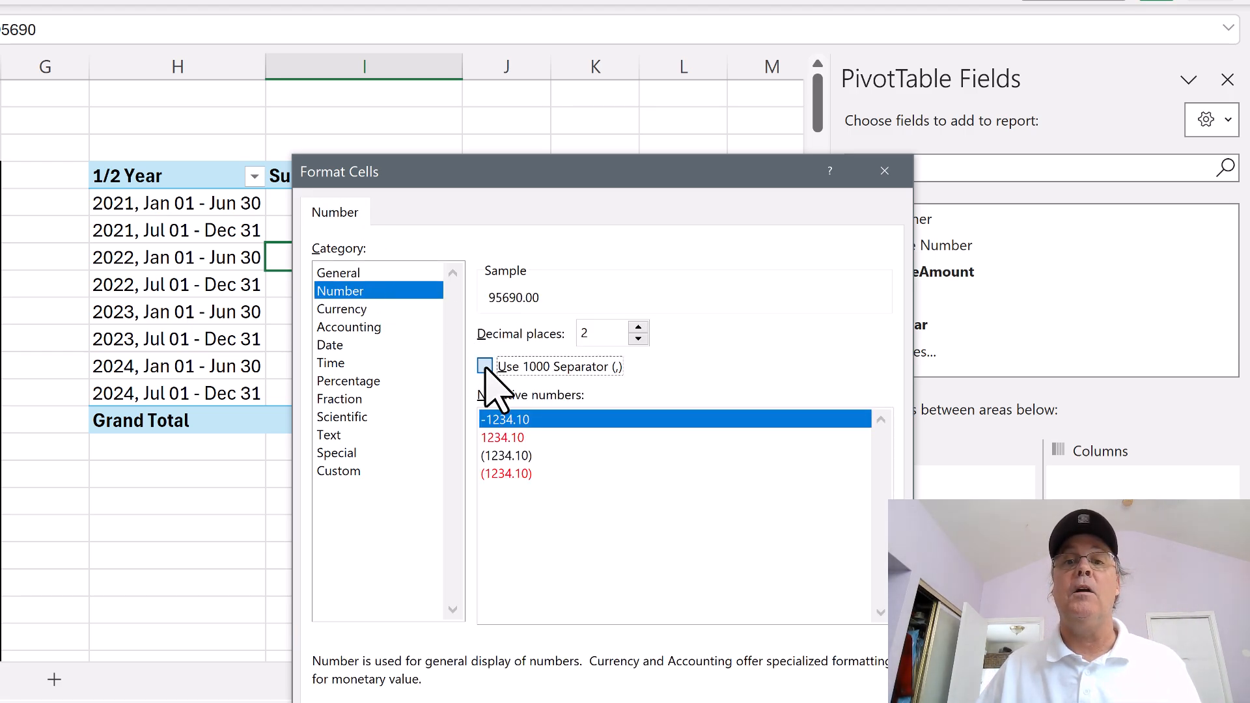
pyautogui.click(485, 366)
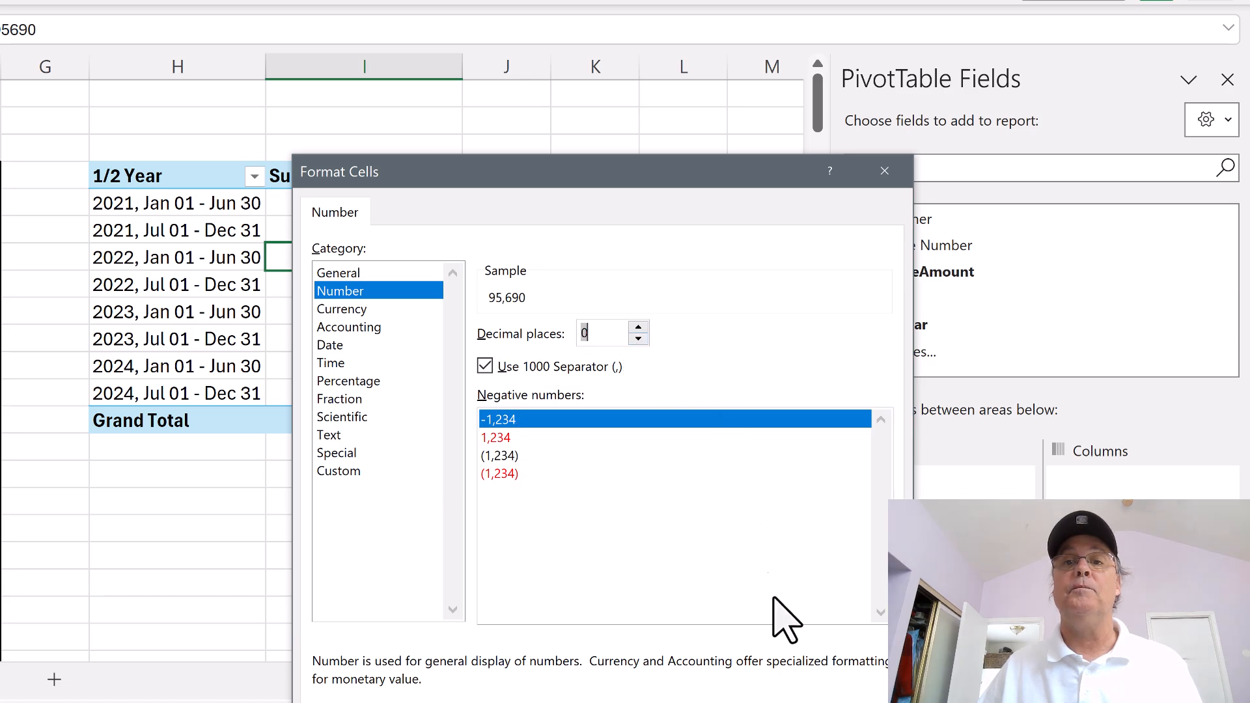